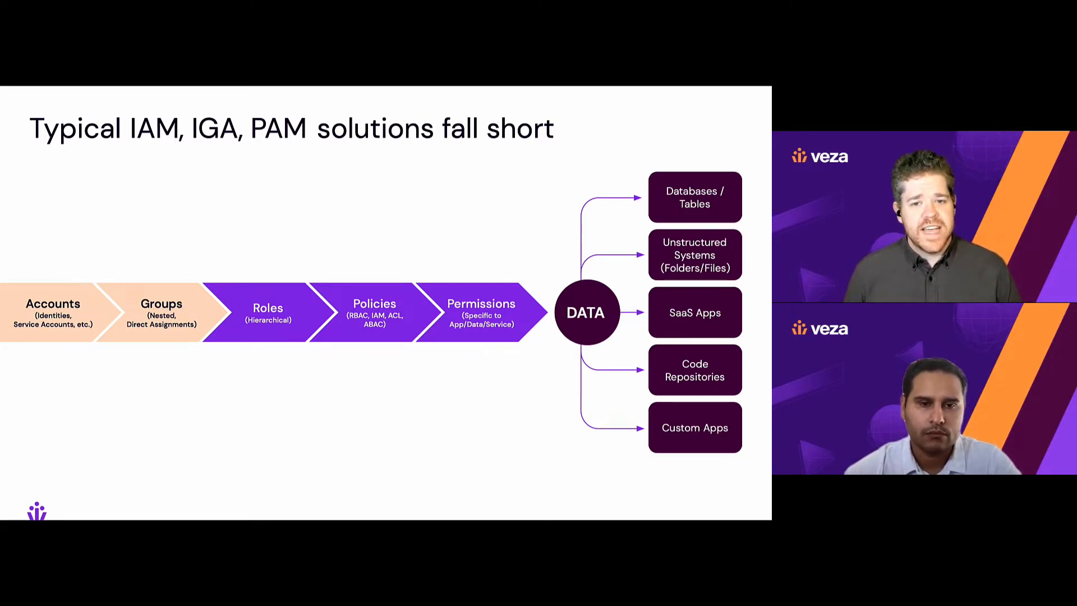
# Advance the webinar slides to 'Permissions are indecipherable to non-experts'
pyautogui.press('Right')
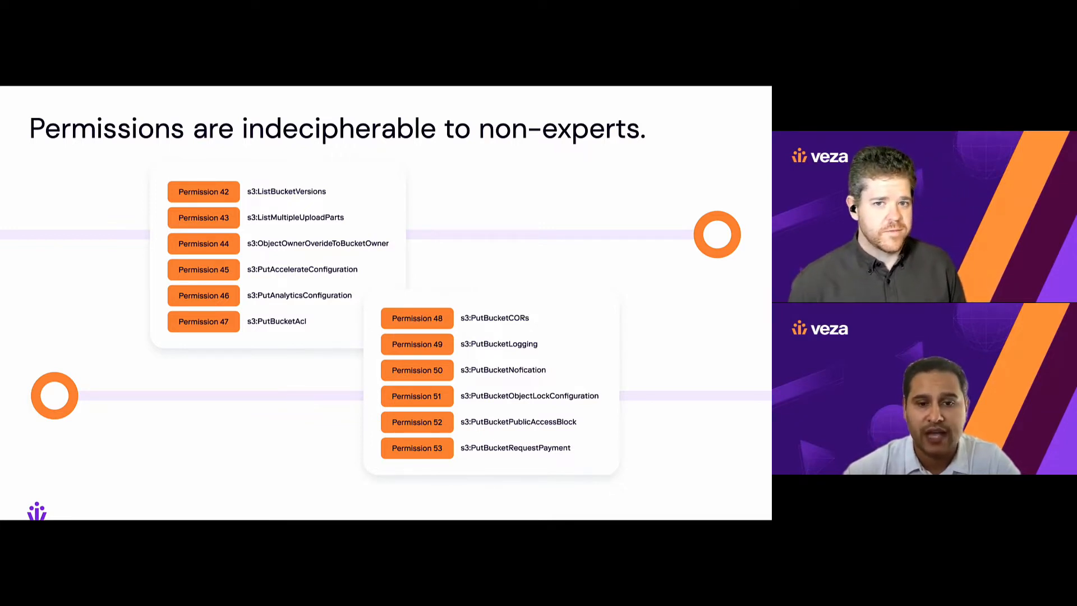
pyautogui.press('Right')
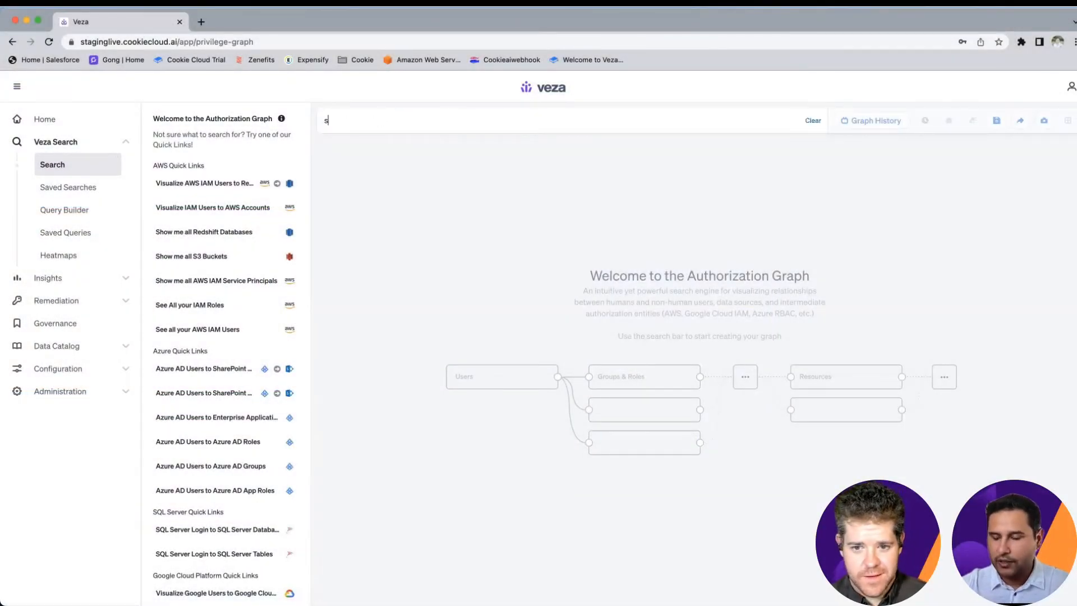
# Graph all 23 Snowflake Table entities and start searching 'okta' as the relationship target
pyautogui.write('now')
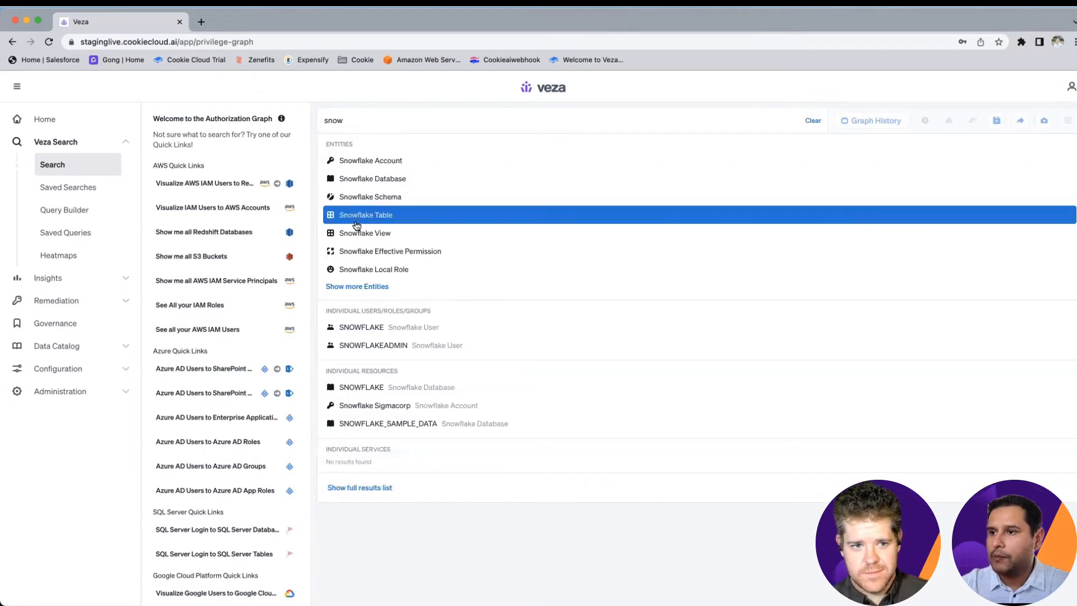
pyautogui.moveTo(375, 221)
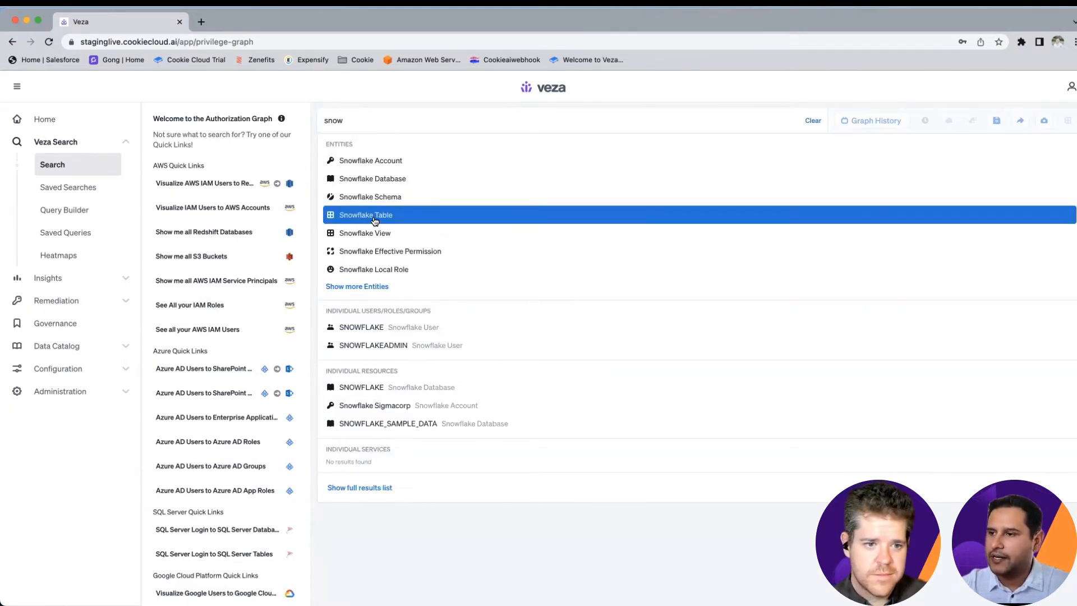
pyautogui.click(365, 214)
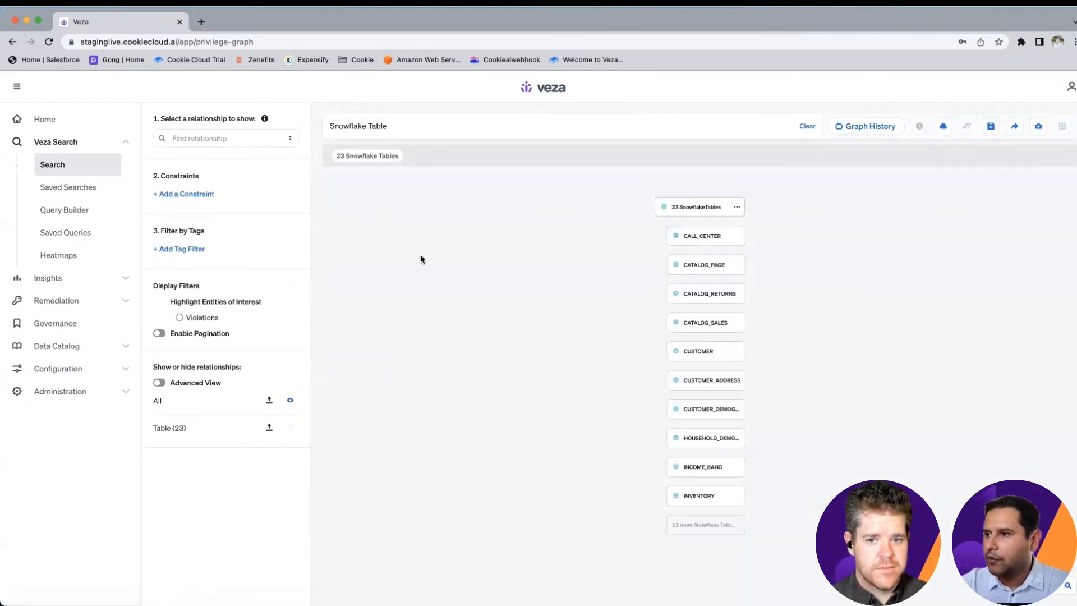
pyautogui.moveTo(767, 212)
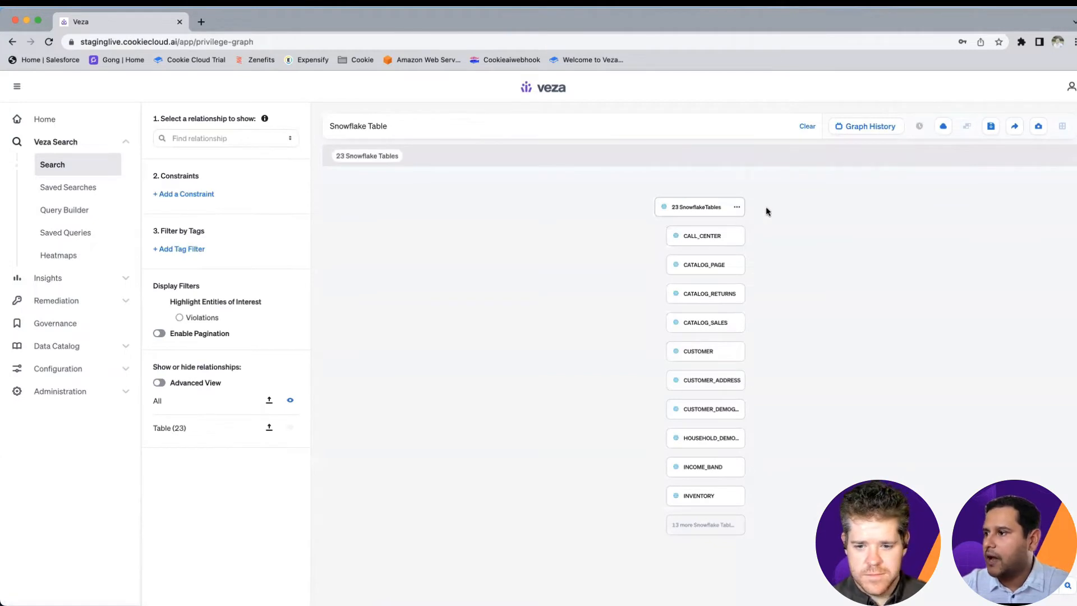
pyautogui.moveTo(774, 207)
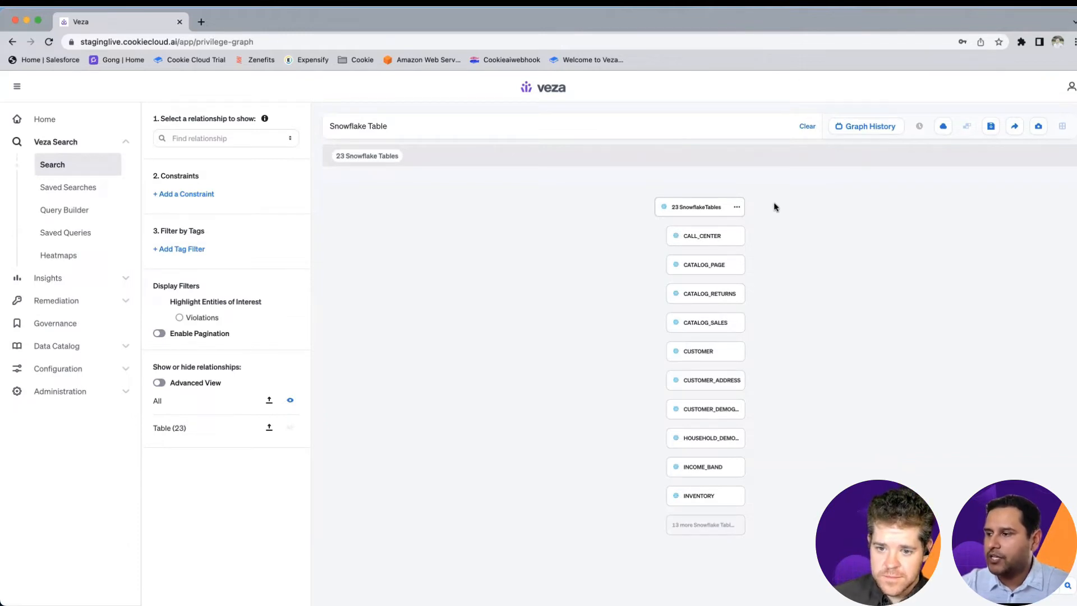
pyautogui.moveTo(262, 153)
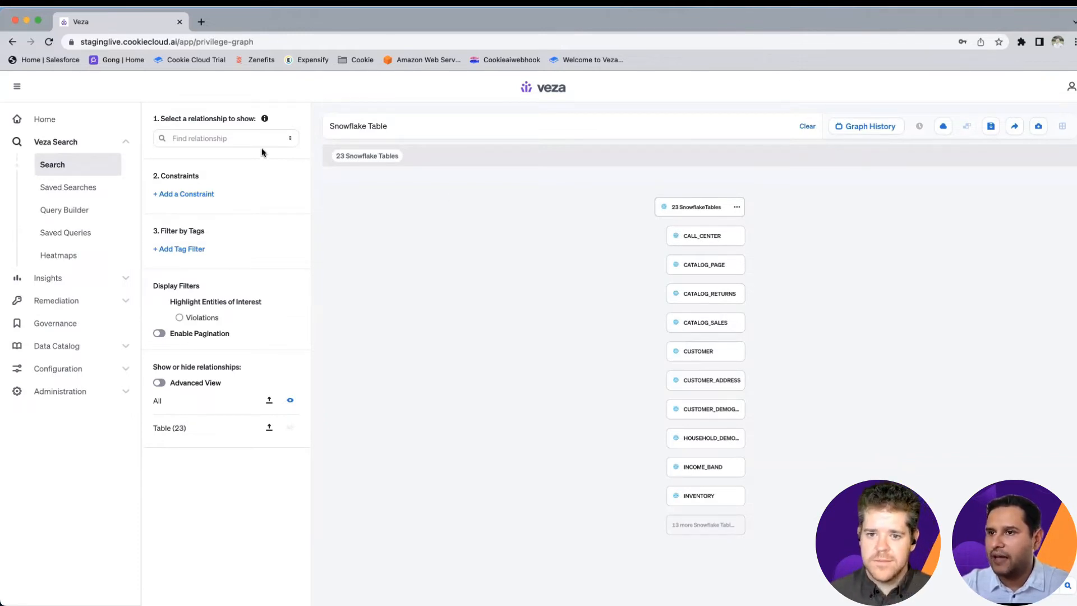
pyautogui.write('okta')
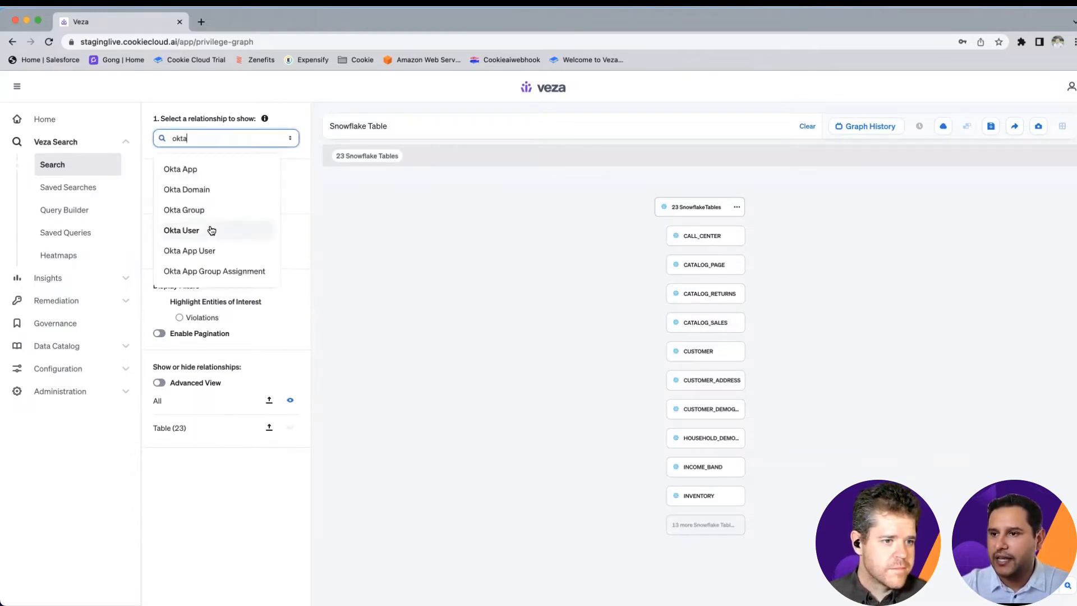
# Relate the Snowflake tables to Okta User, tracing access through groups, local users and roles
pyautogui.click(181, 230)
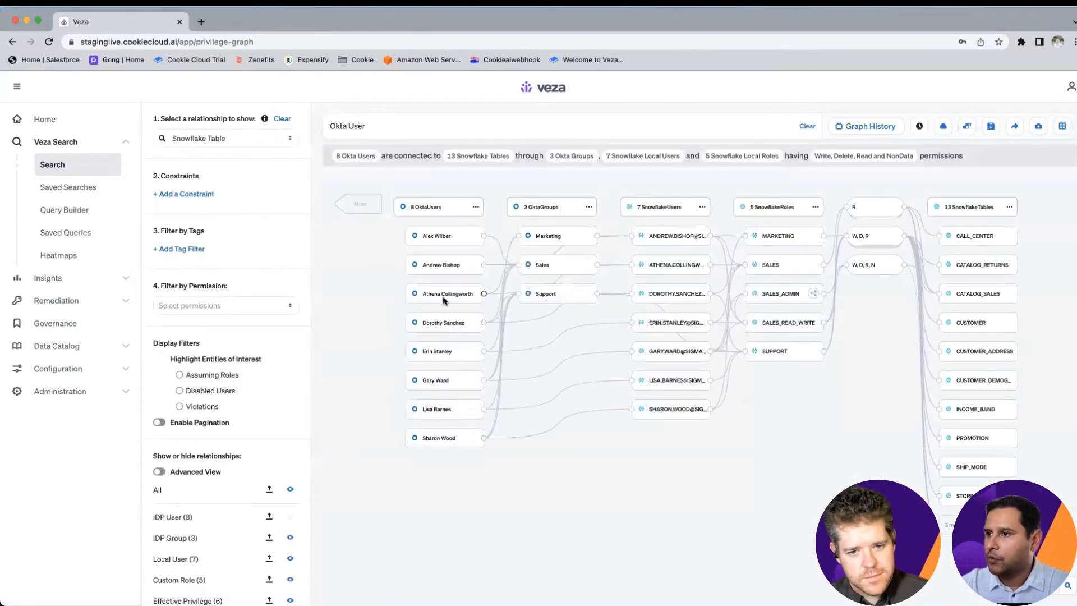
pyautogui.moveTo(381, 310)
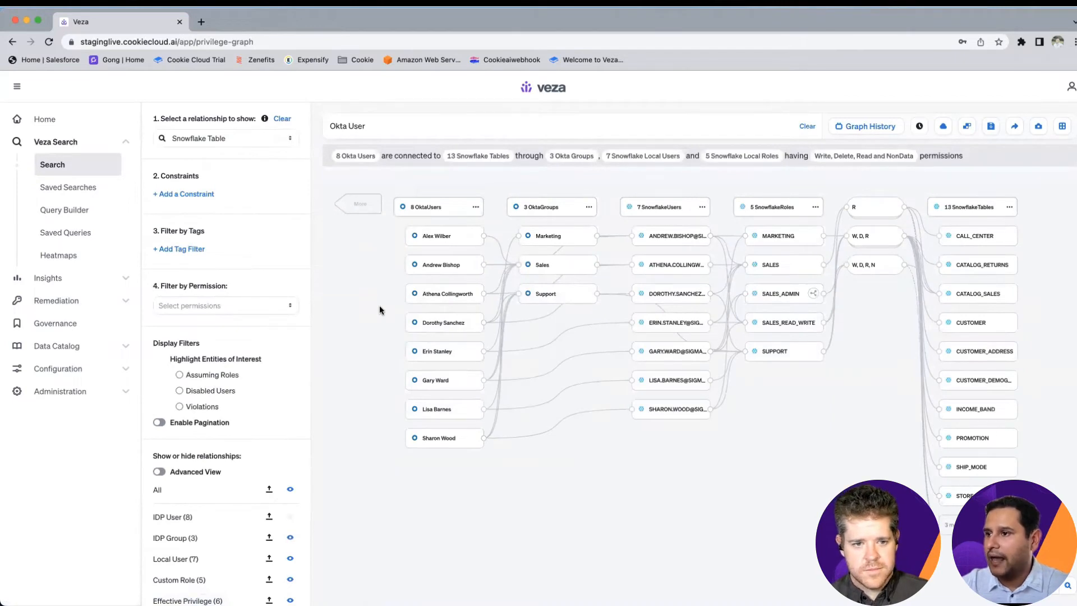
pyautogui.moveTo(450, 226)
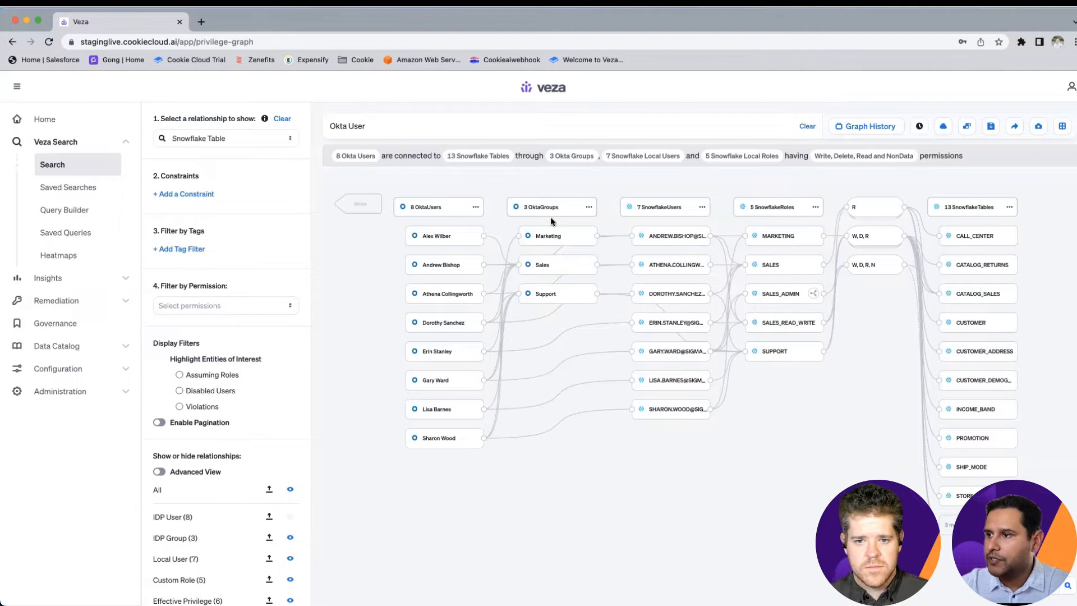
pyautogui.moveTo(774, 217)
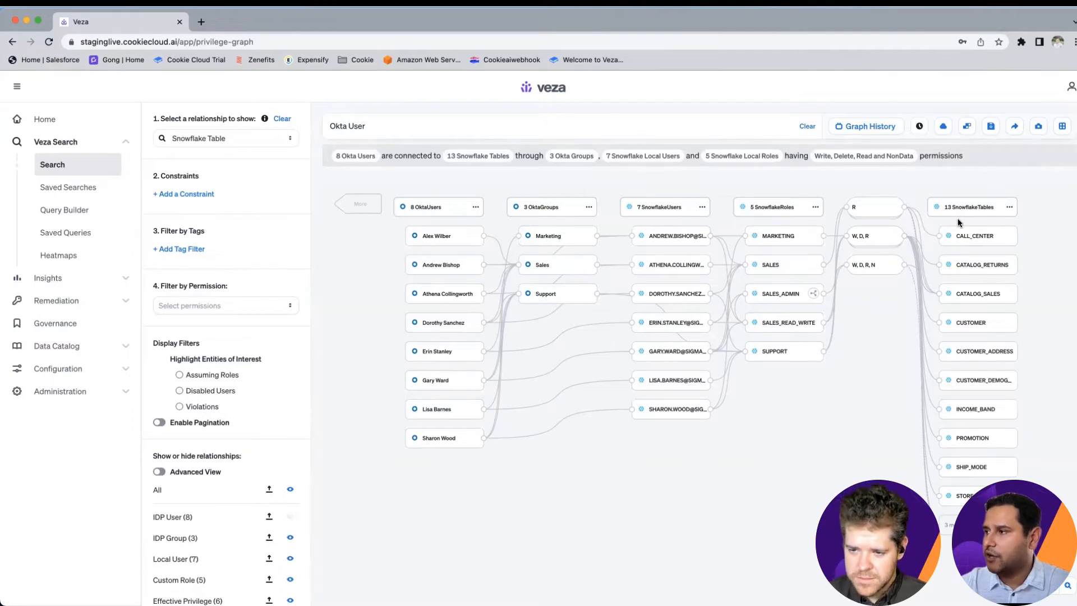
pyautogui.moveTo(955, 219)
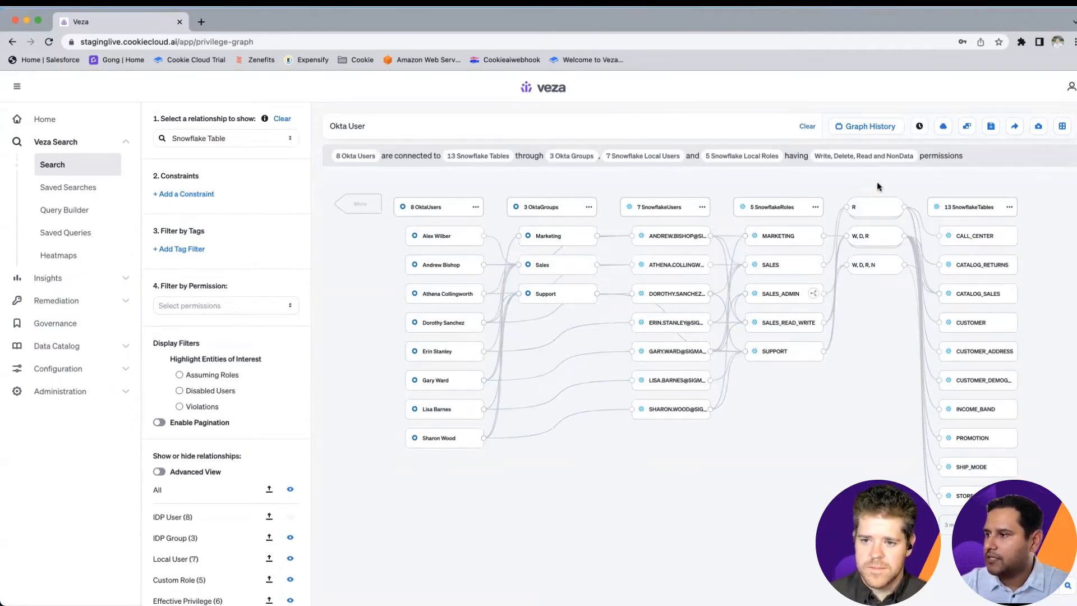
pyautogui.moveTo(874, 264)
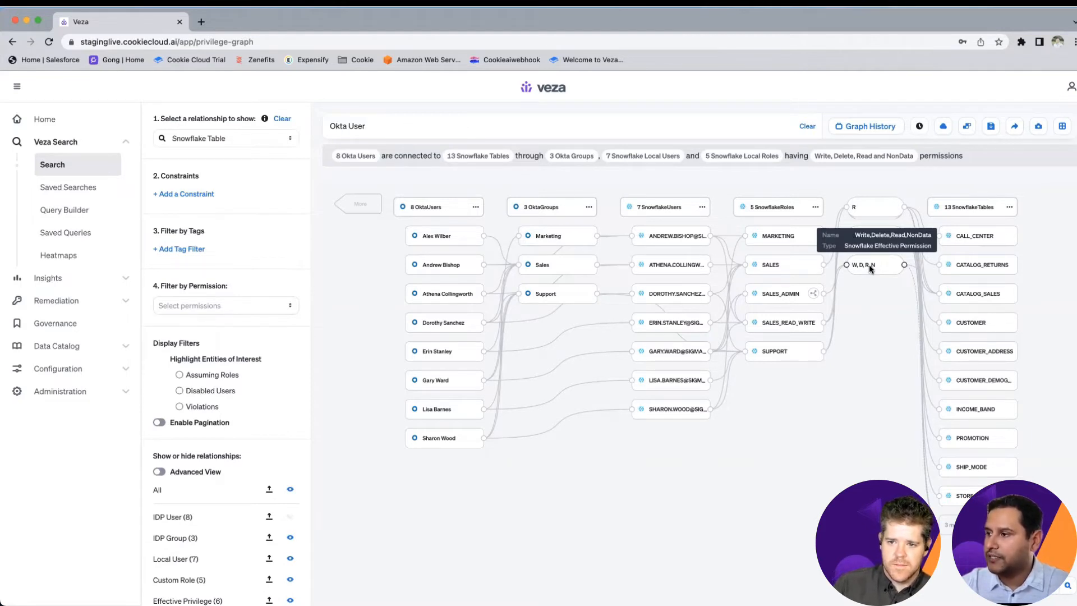
pyautogui.click(872, 264)
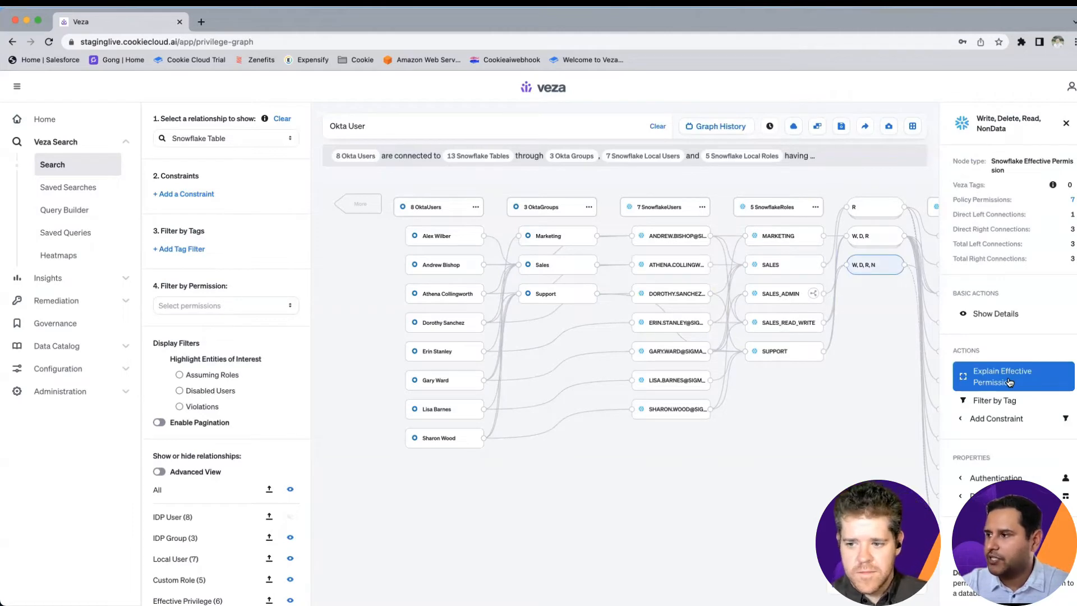
pyautogui.click(1008, 377)
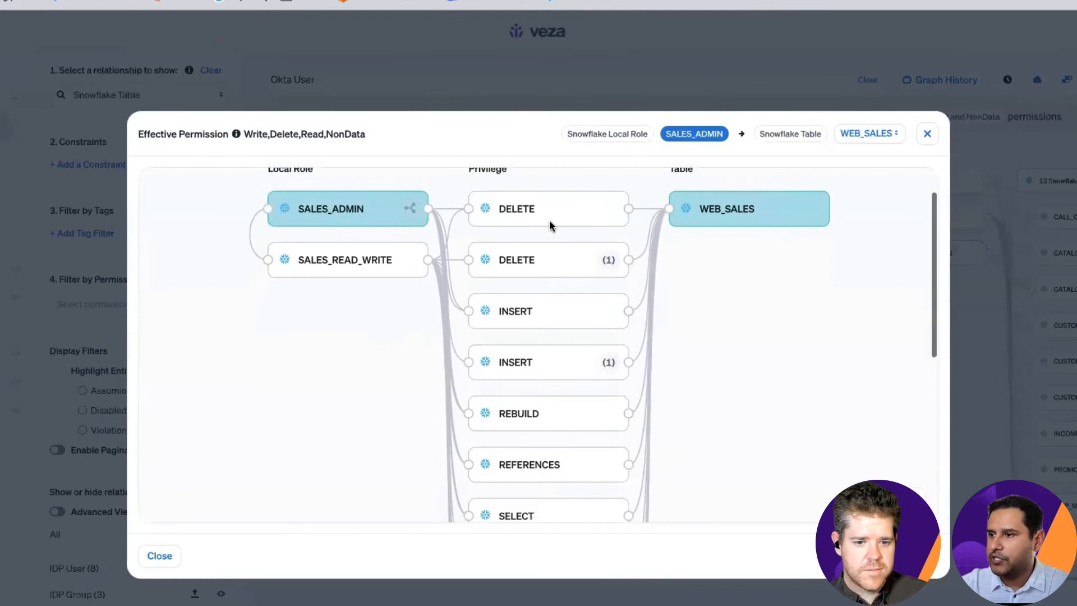
pyautogui.scroll(-3)
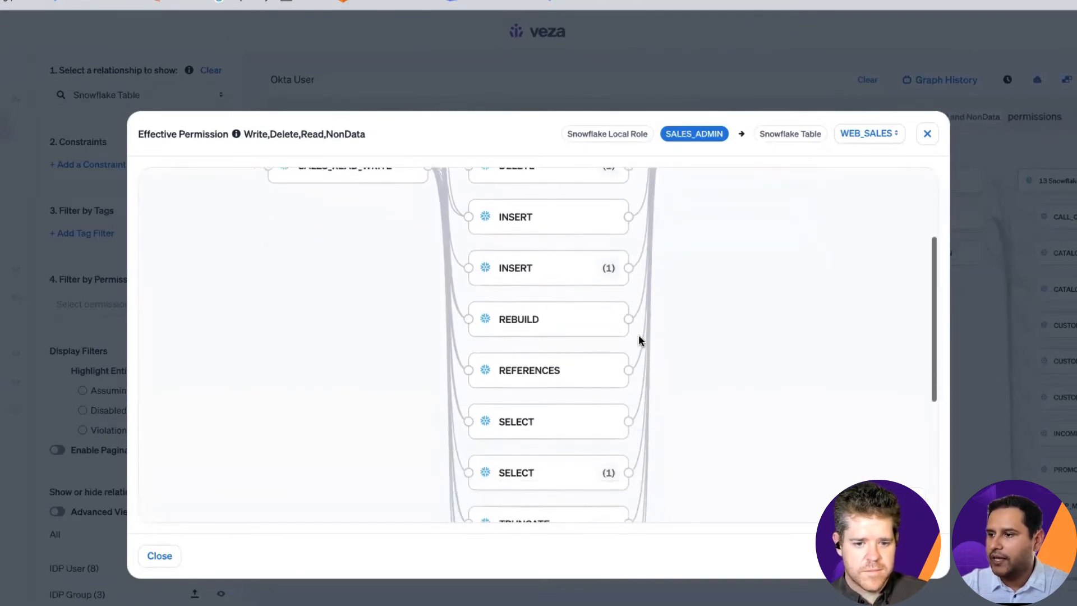
pyautogui.scroll(-3)
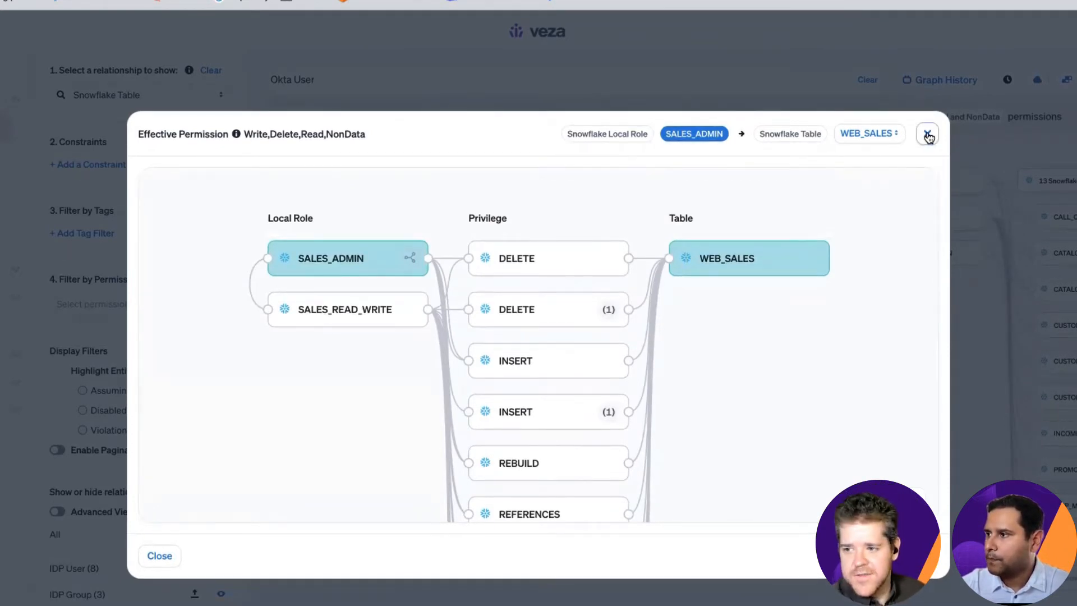
pyautogui.click(927, 133)
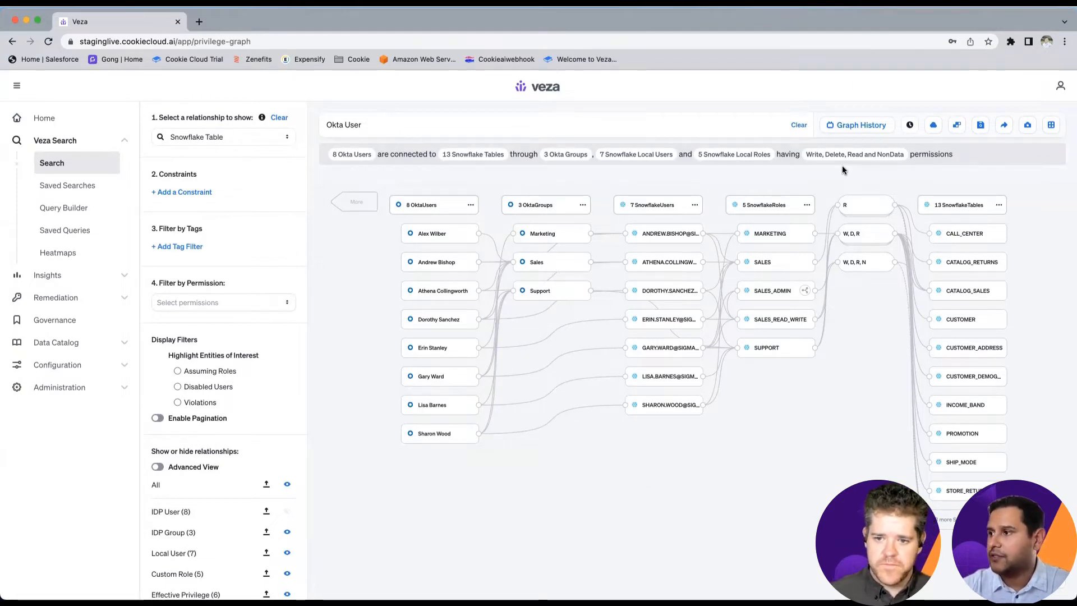
pyautogui.moveTo(450, 274)
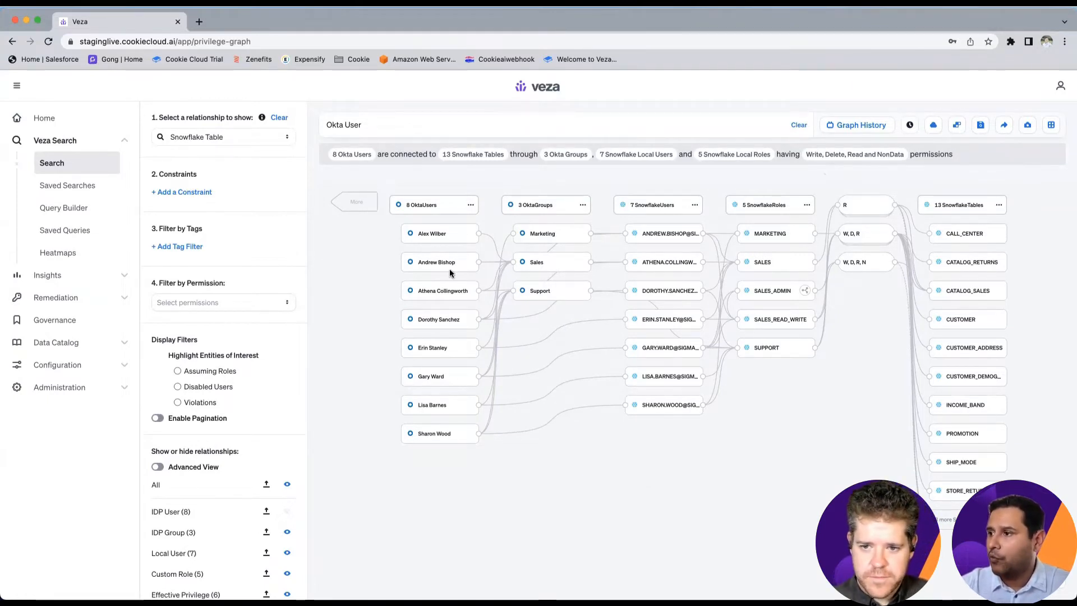
pyautogui.moveTo(741, 180)
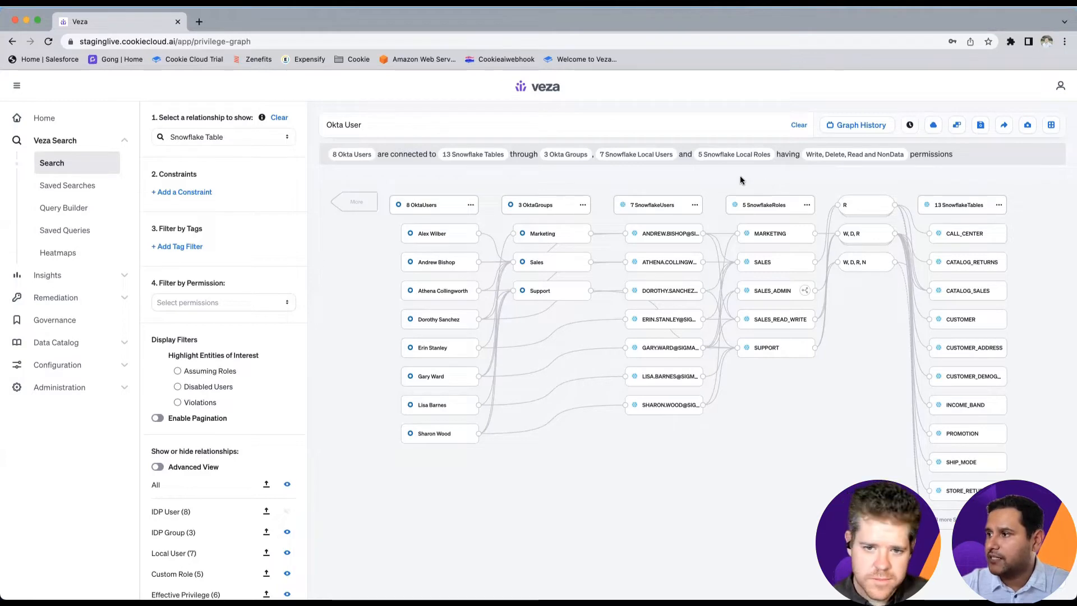
# Reopen the relationship picker to list S3 Bucket and S3 Service targets
pyautogui.click(206, 136)
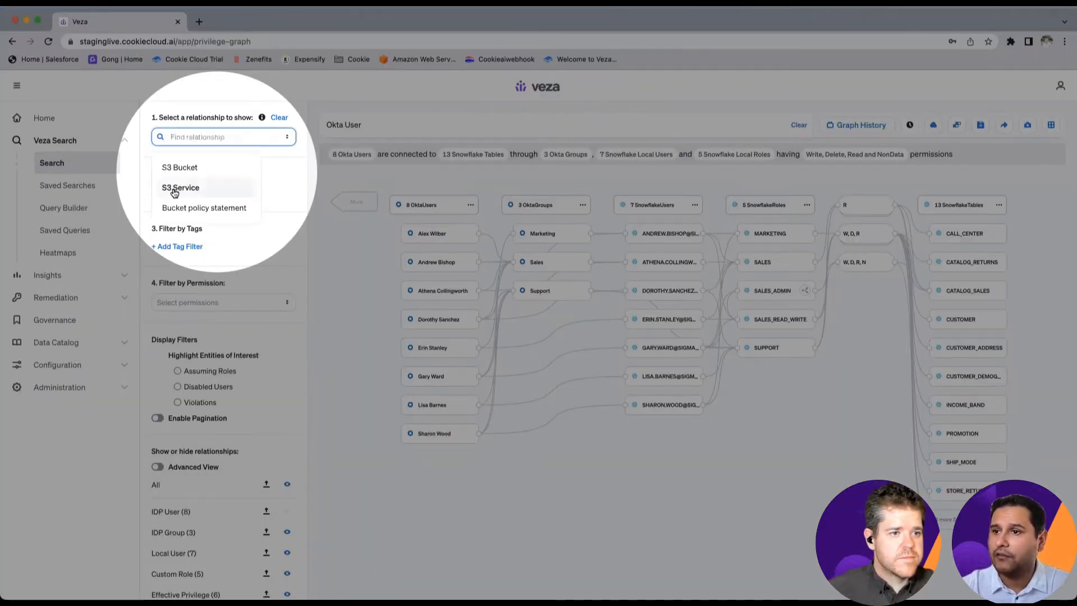
# Graph Okta users reaching S3 buckets and expand the 10 OktaUsers node into individuals
pyautogui.click(181, 188)
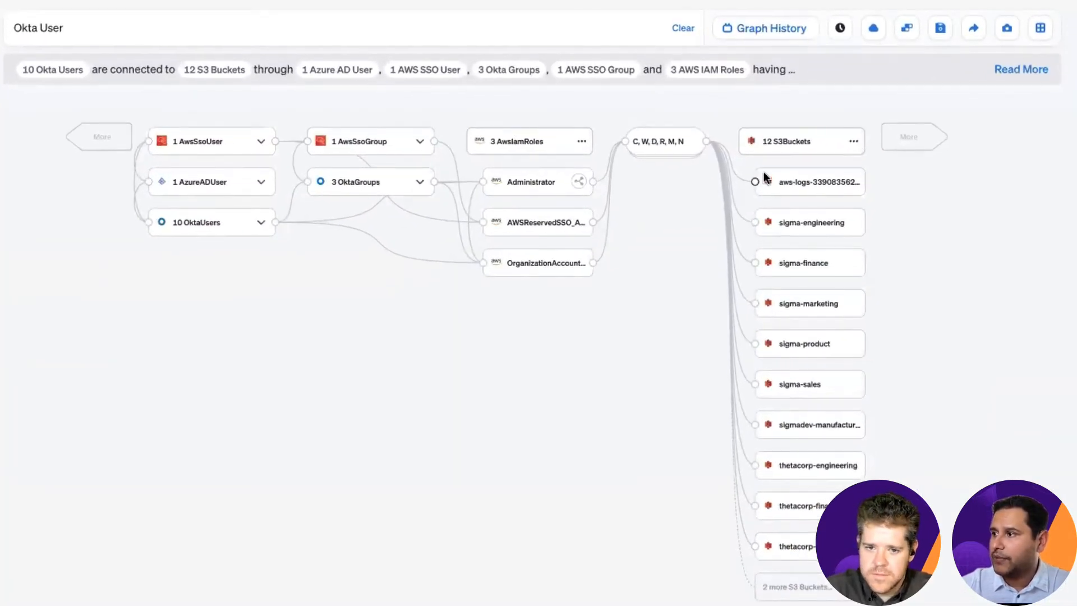
pyautogui.click(260, 222)
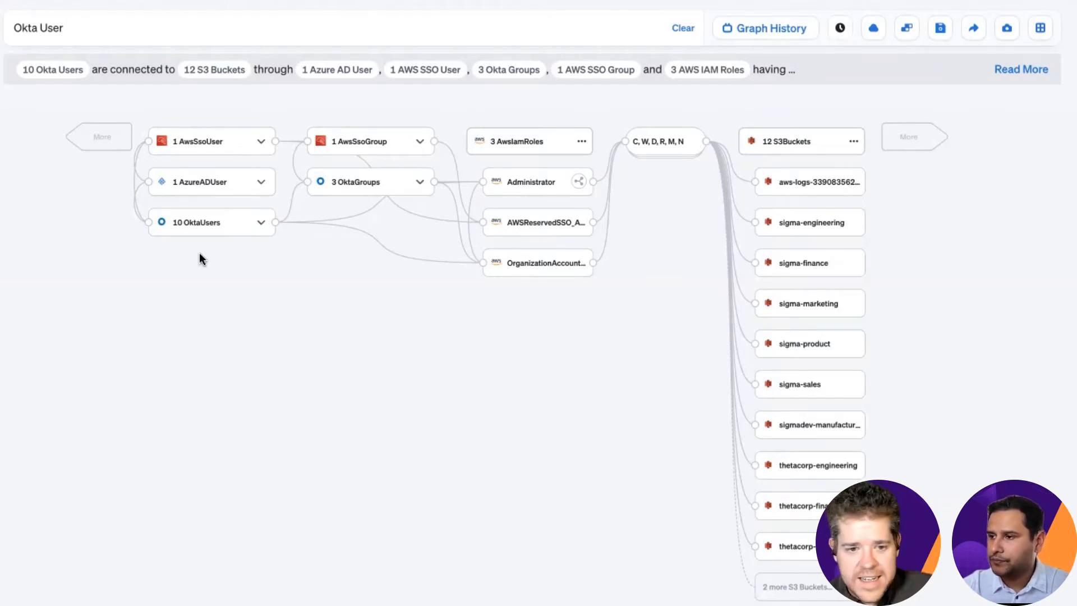
pyautogui.click(262, 222)
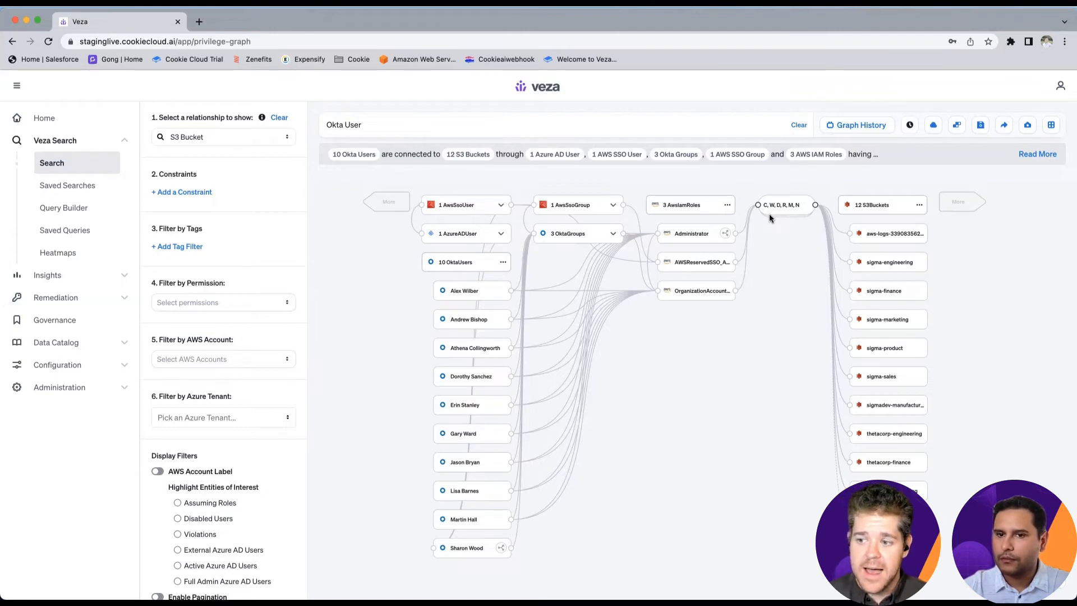
pyautogui.moveTo(538, 243)
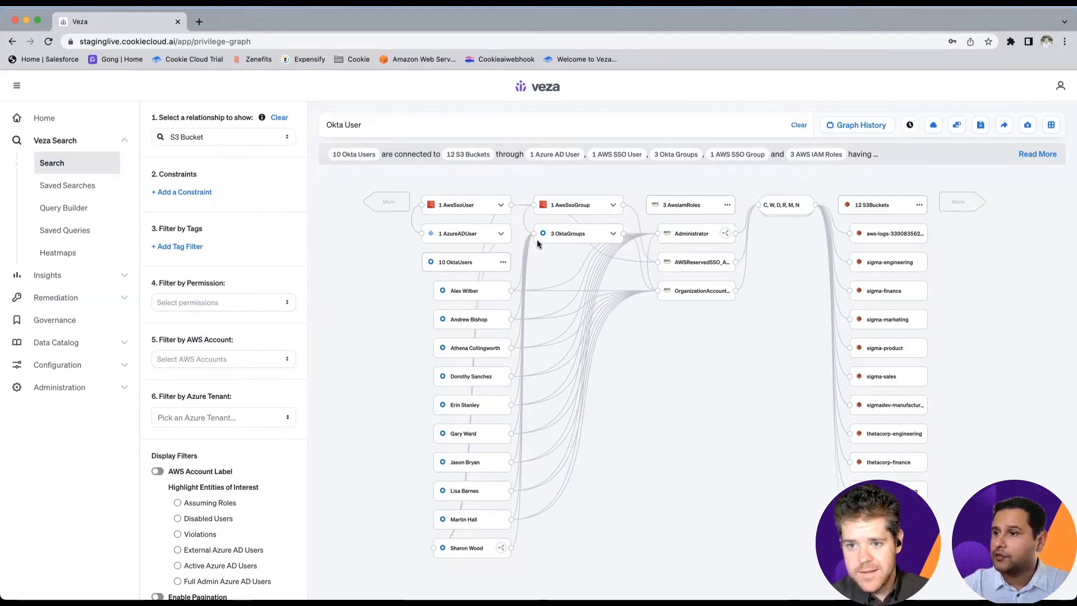
pyautogui.moveTo(368, 249)
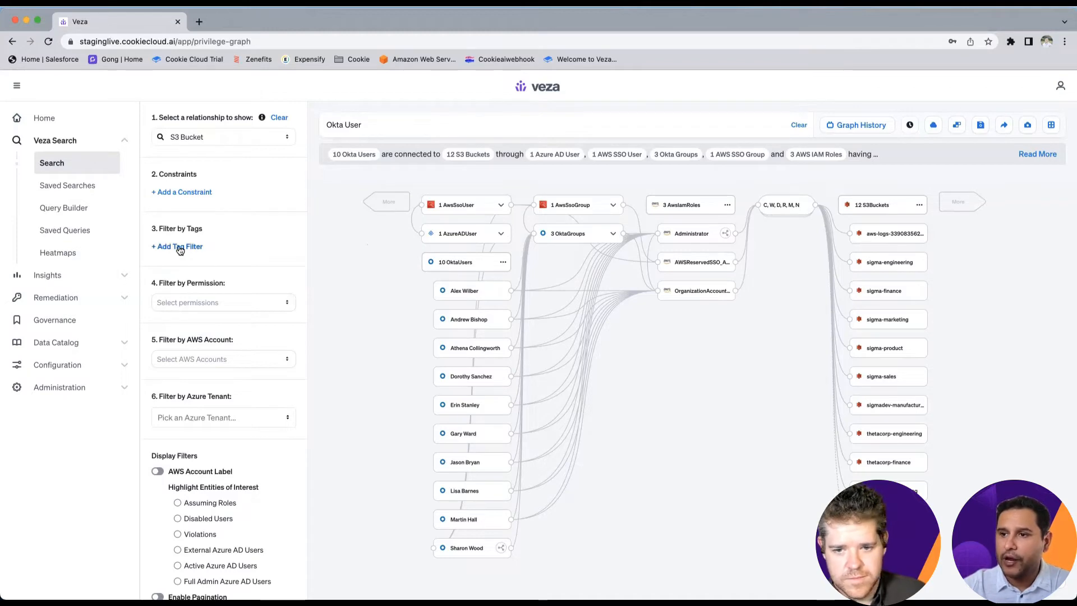
# Add and save a tag filter on S3Bucket nodes for the datacompliance_aws:pci tag
pyautogui.click(176, 246)
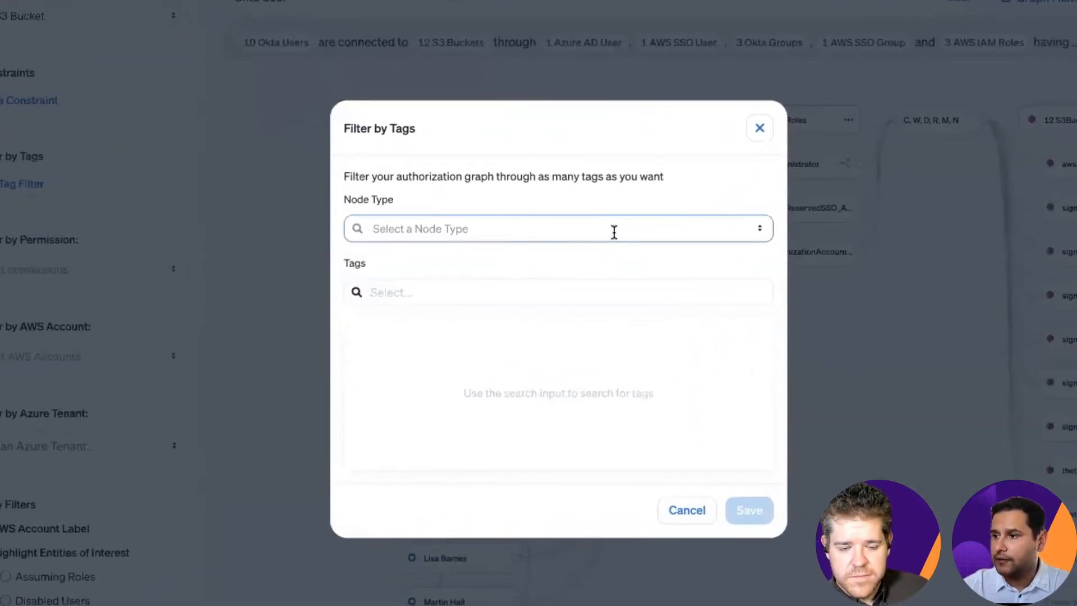
pyautogui.click(557, 229)
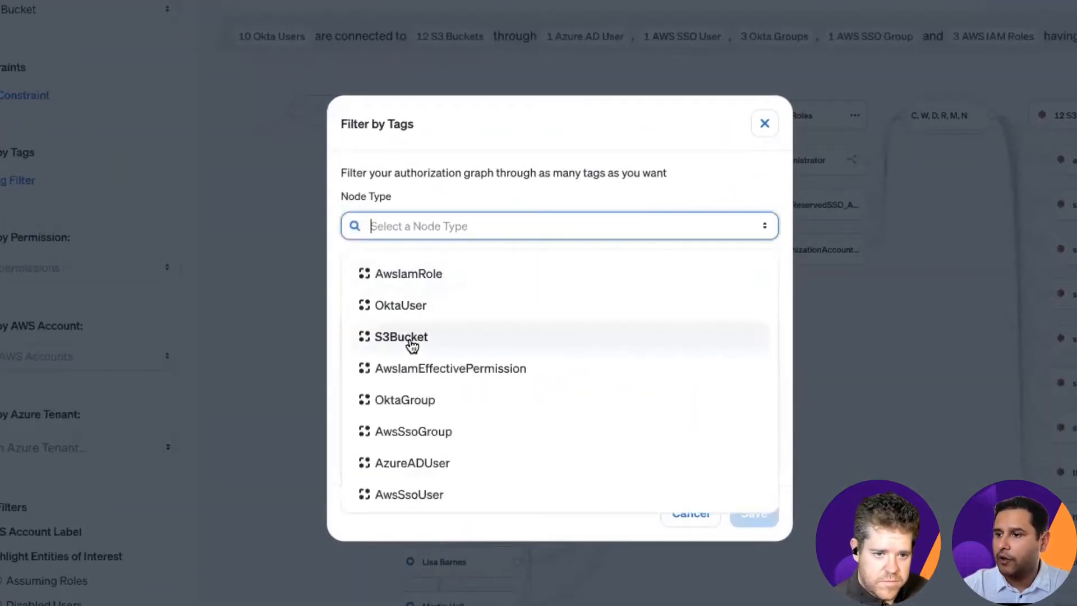
pyautogui.click(401, 337)
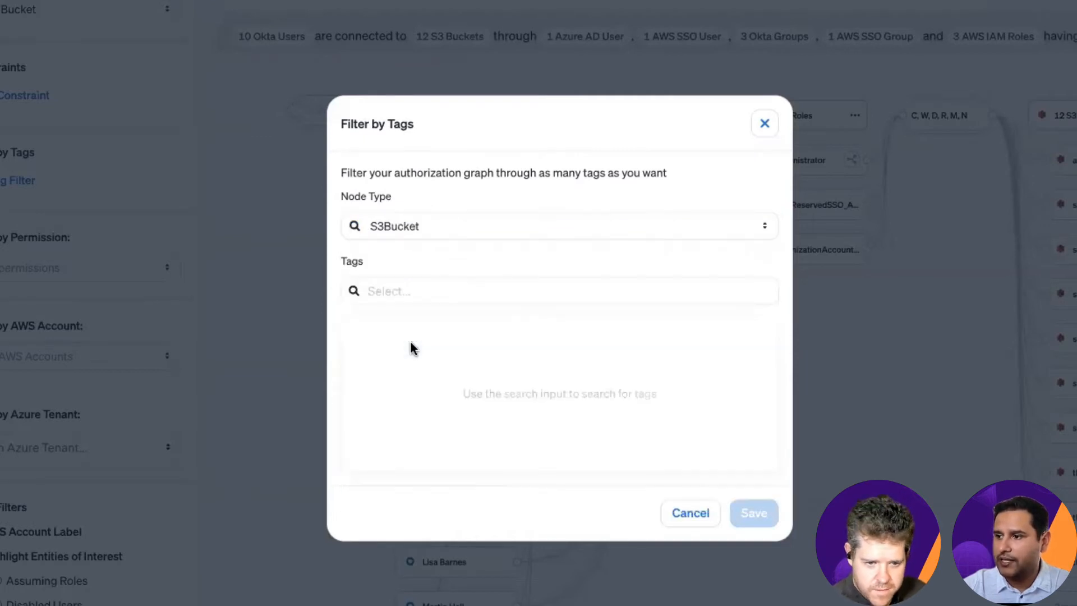
pyautogui.click(558, 291)
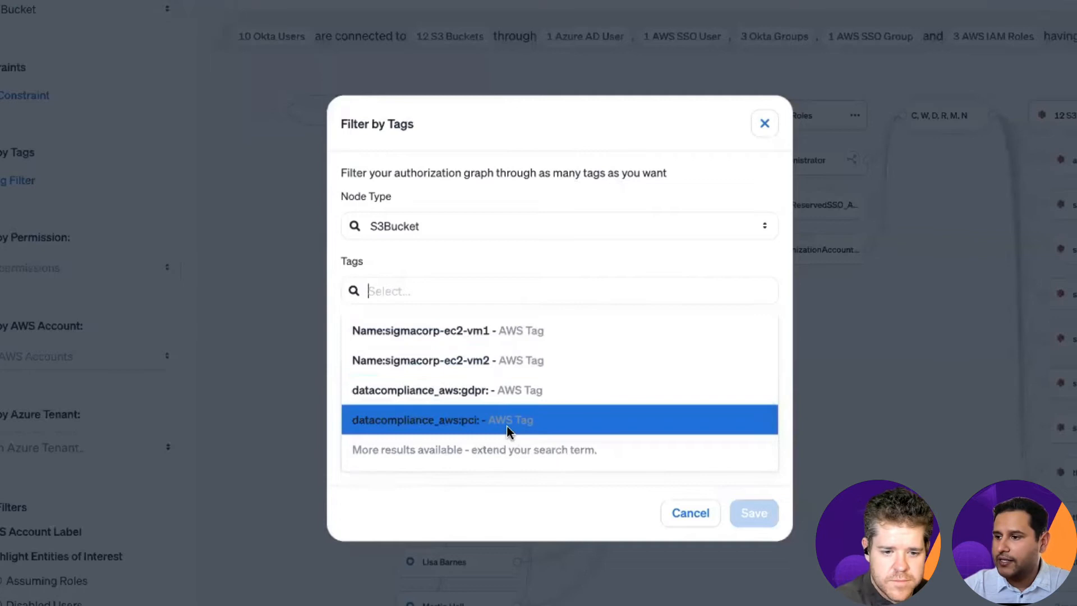
pyautogui.moveTo(461, 430)
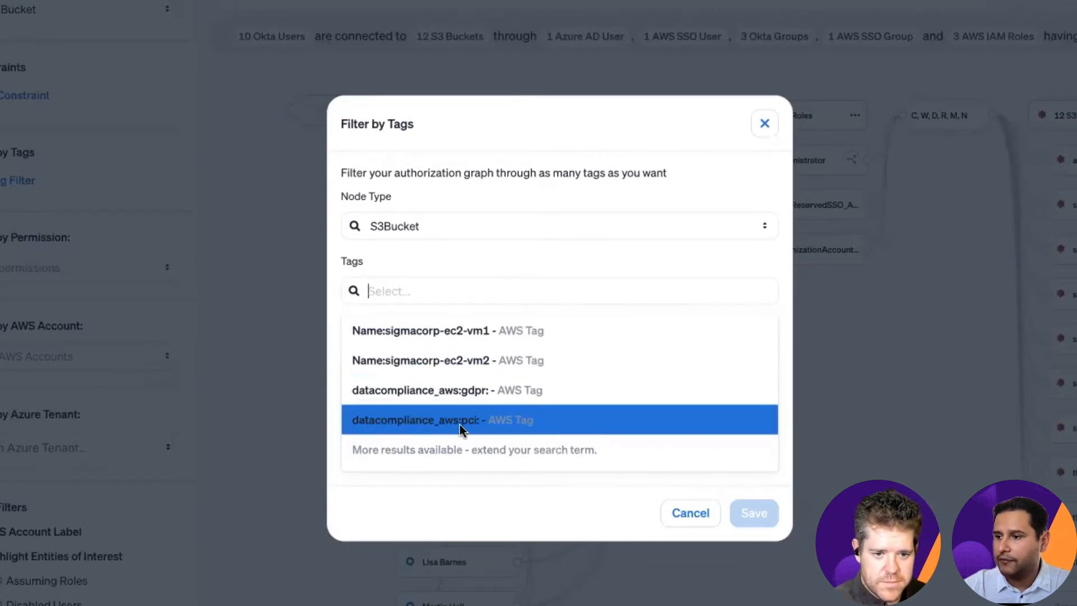
pyautogui.click(444, 419)
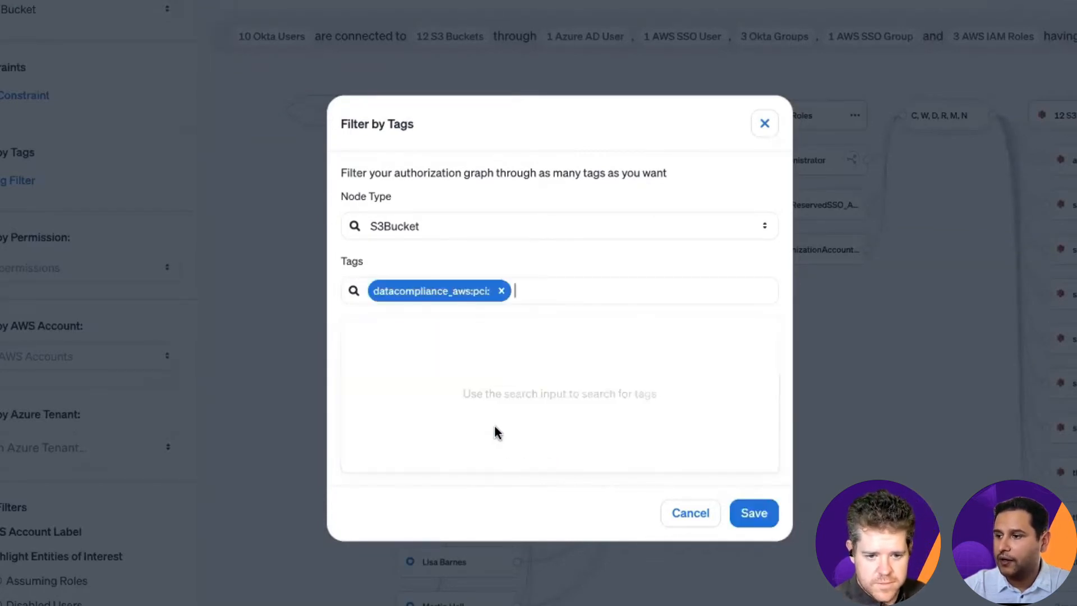
pyautogui.moveTo(745, 487)
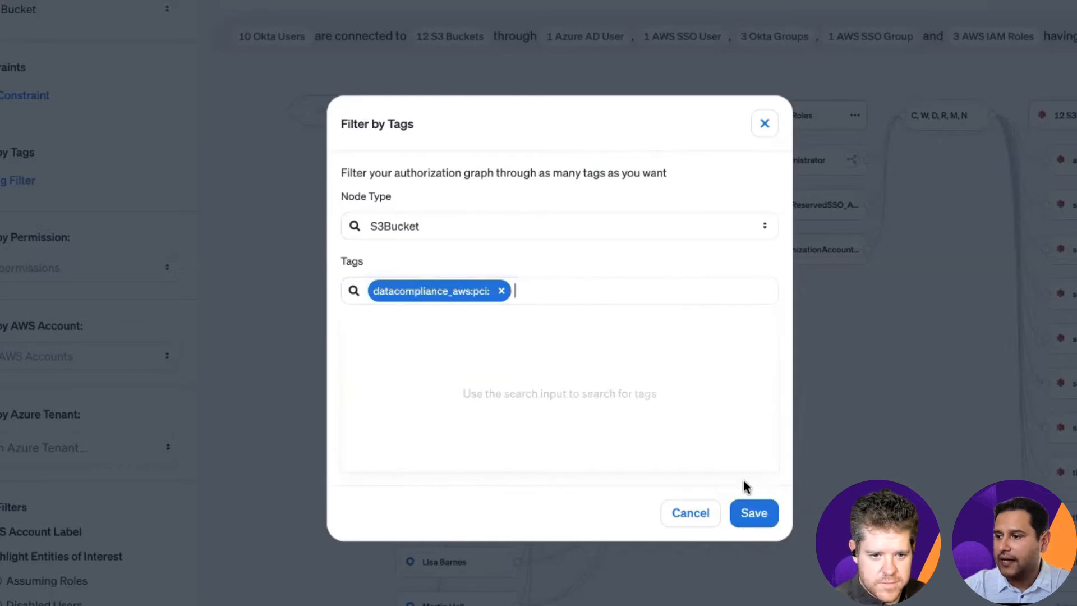
pyautogui.click(754, 513)
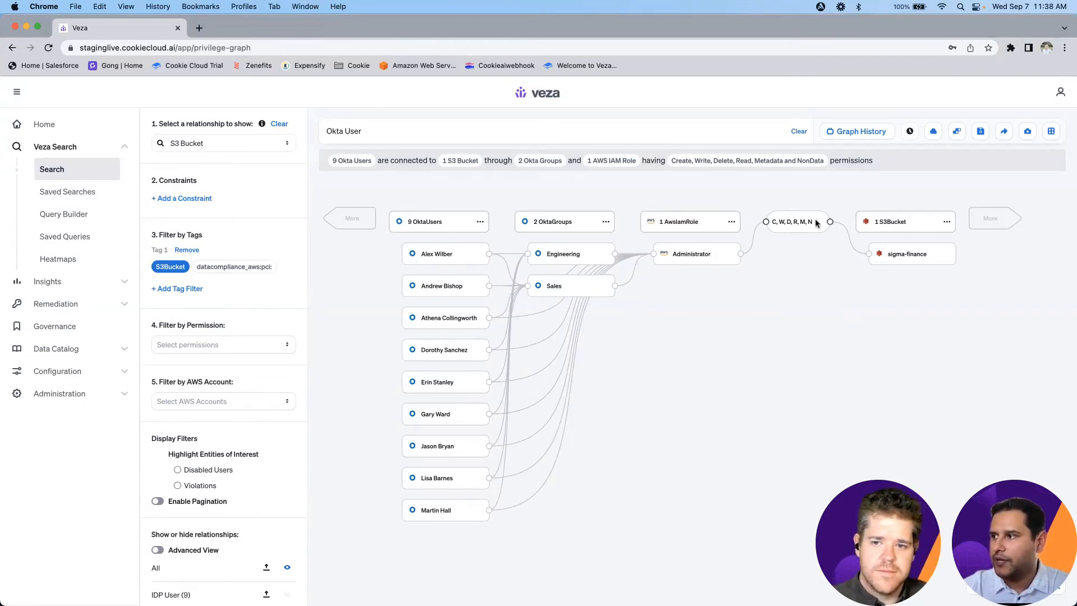
pyautogui.moveTo(906, 254)
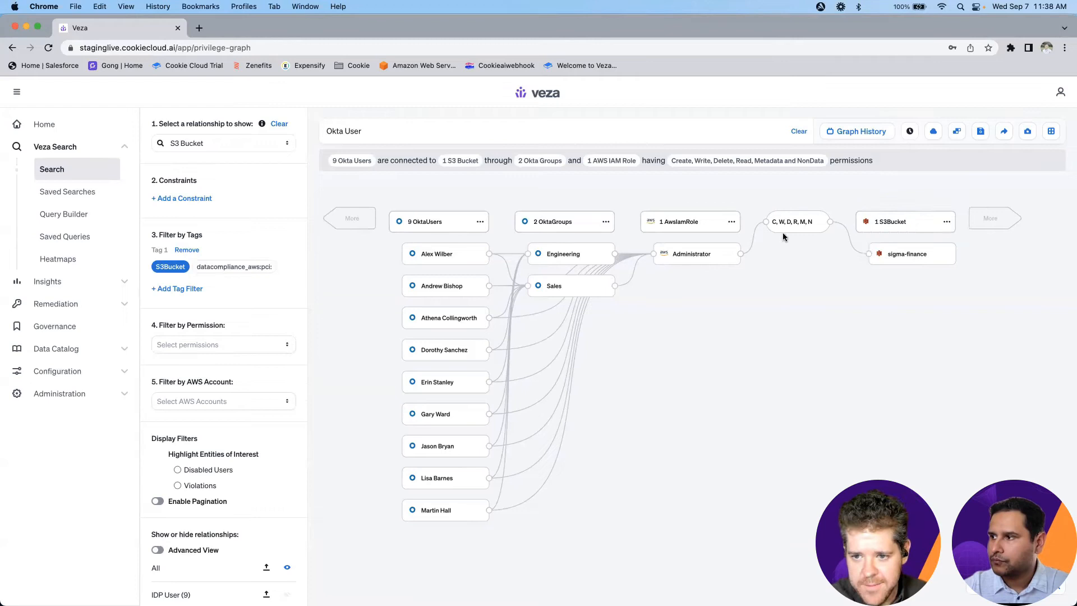
# Explain the Administrator role's C,W,D,R,M,N effective permission on the sigma-finance bucket
pyautogui.click(796, 221)
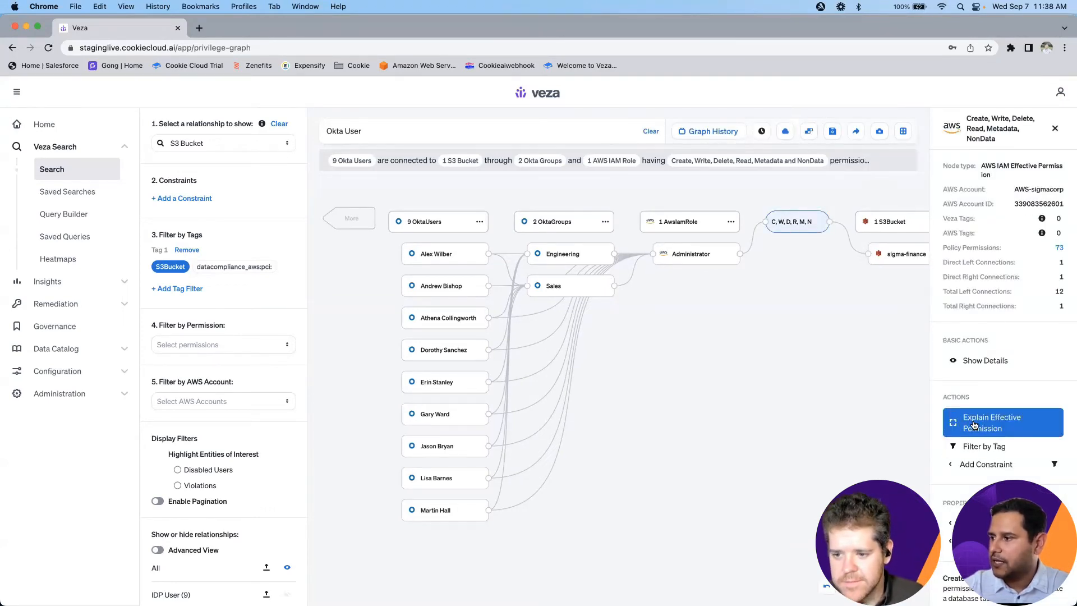
pyautogui.click(992, 422)
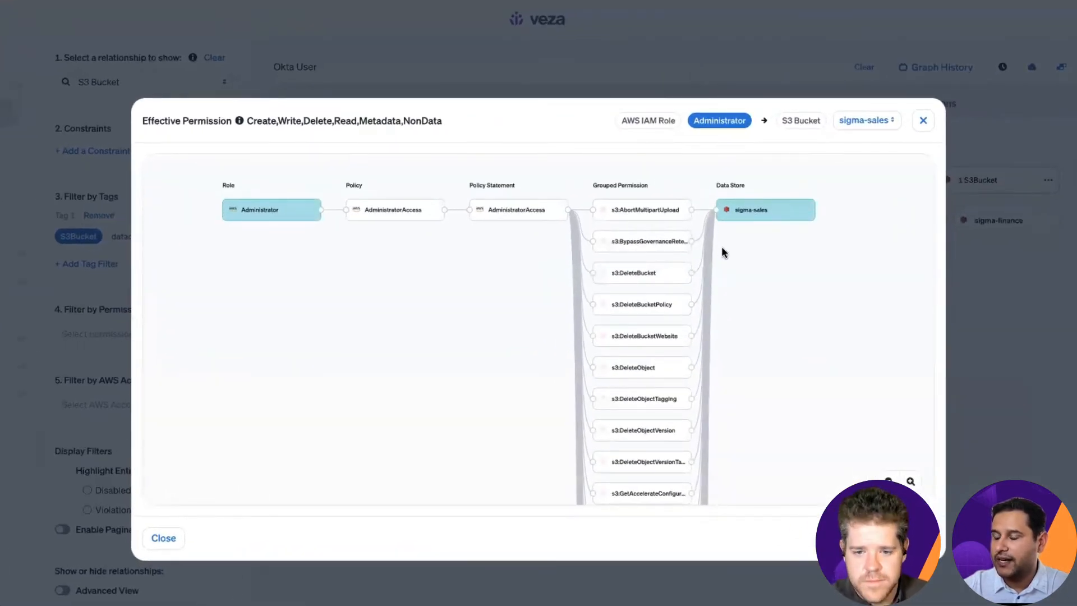
pyautogui.moveTo(663, 267)
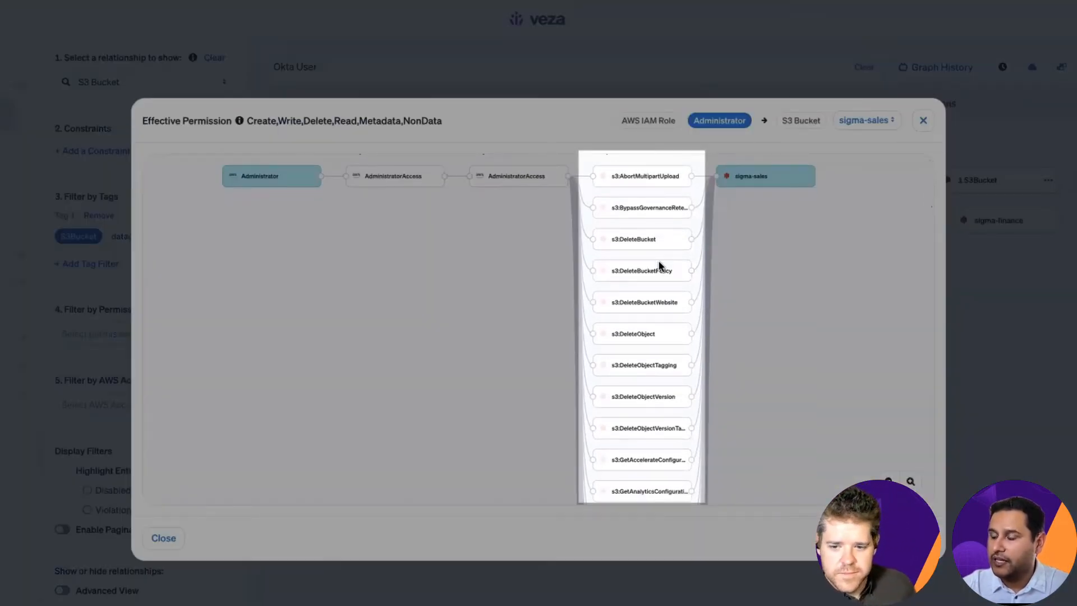
# Review the grouped S3 permissions on sigma-sales and close the effective permission breakdown
pyautogui.scroll(-3)
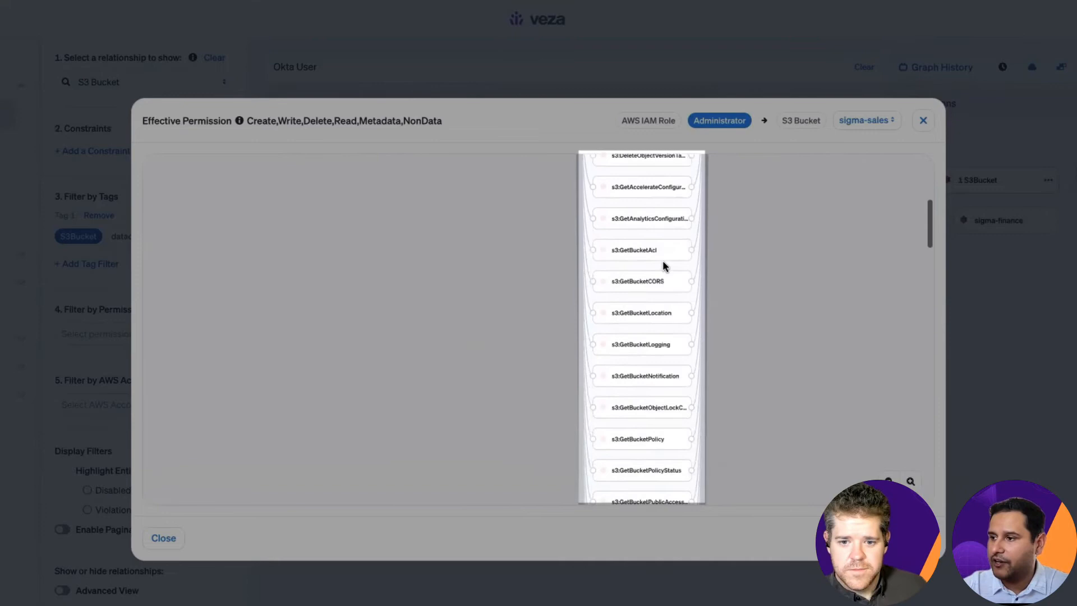
pyautogui.scroll(-3)
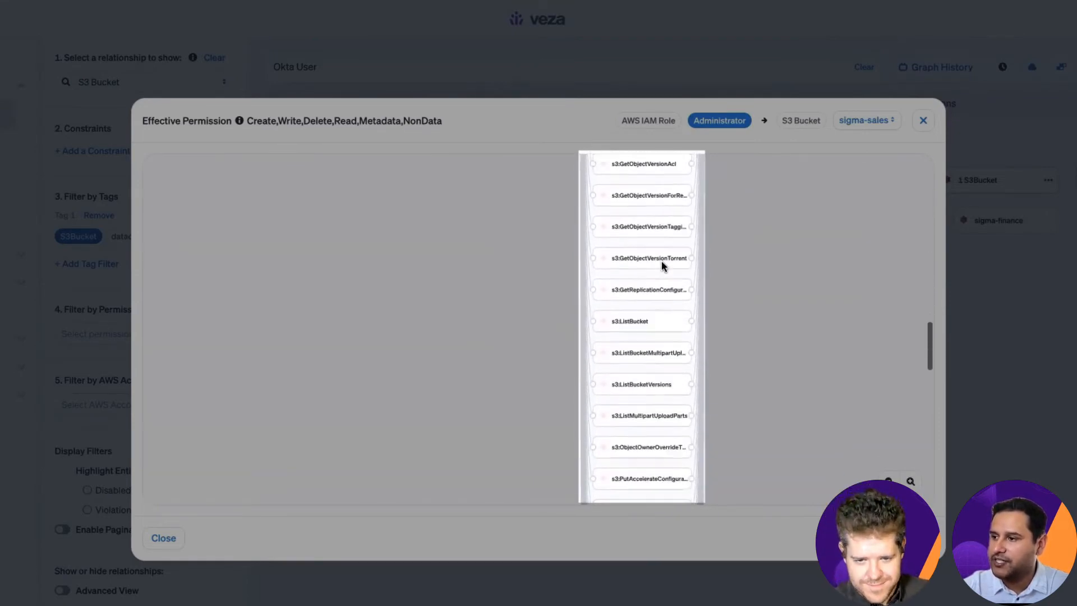
pyautogui.scroll(-3)
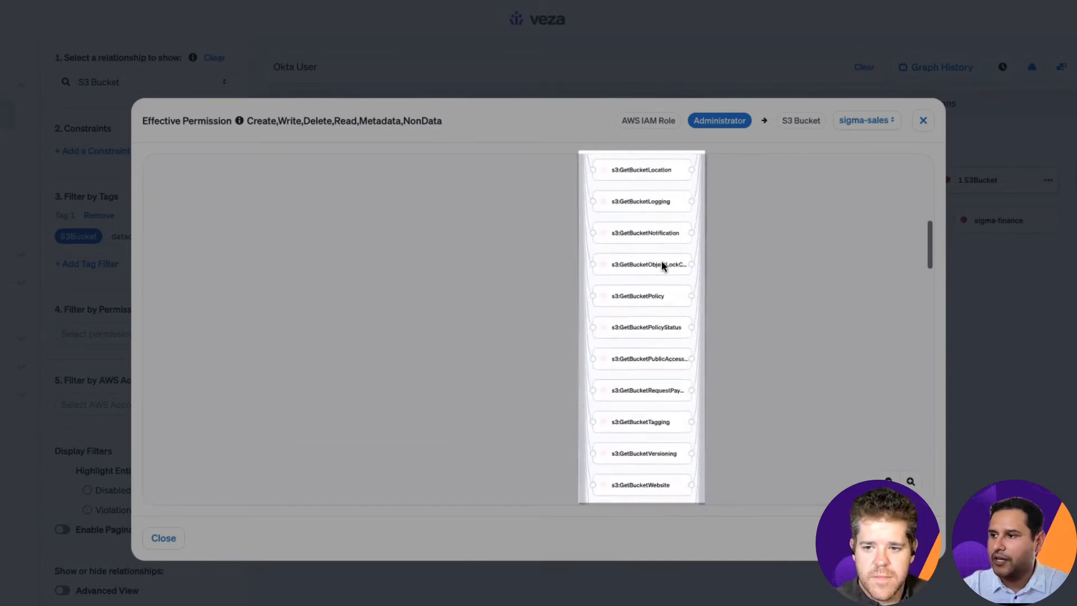
pyautogui.click(864, 121)
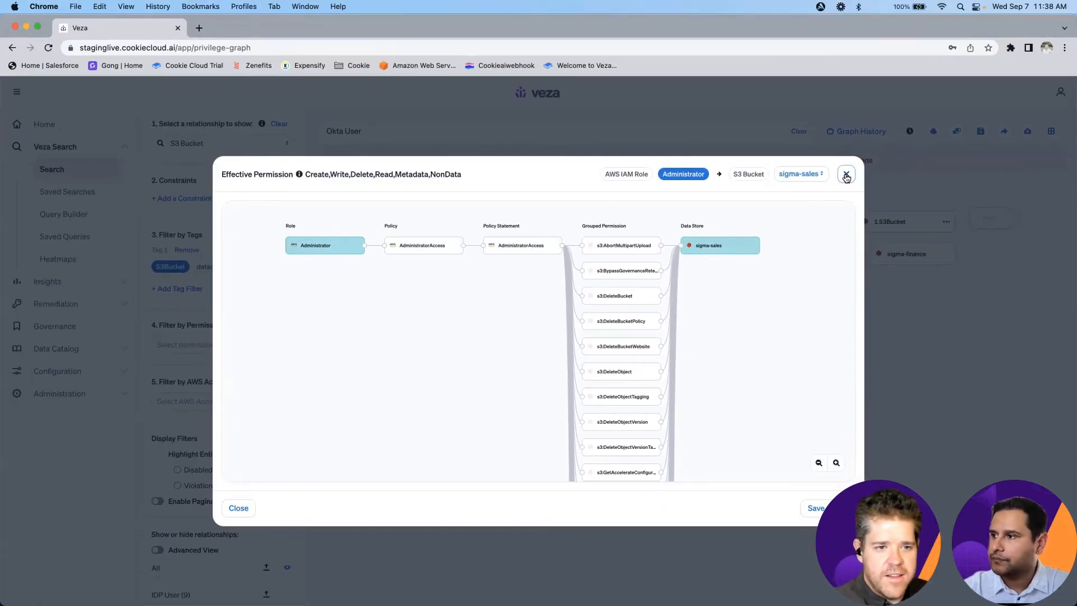
pyautogui.click(846, 175)
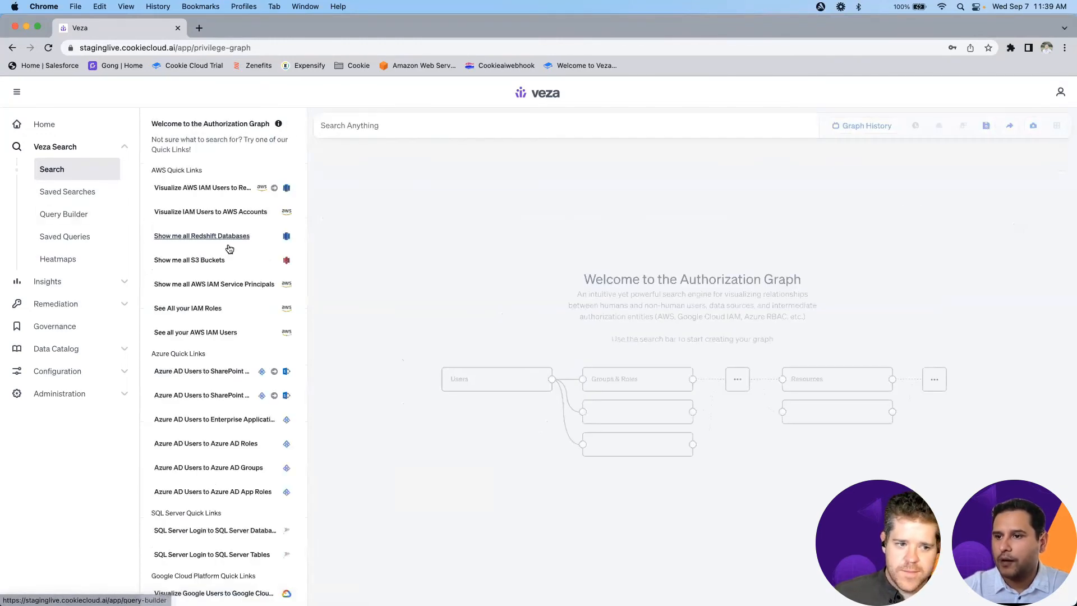
# List AWS IAM service principals and show data access for ec2.amazonaws.com across 42 nodes
pyautogui.click(201, 235)
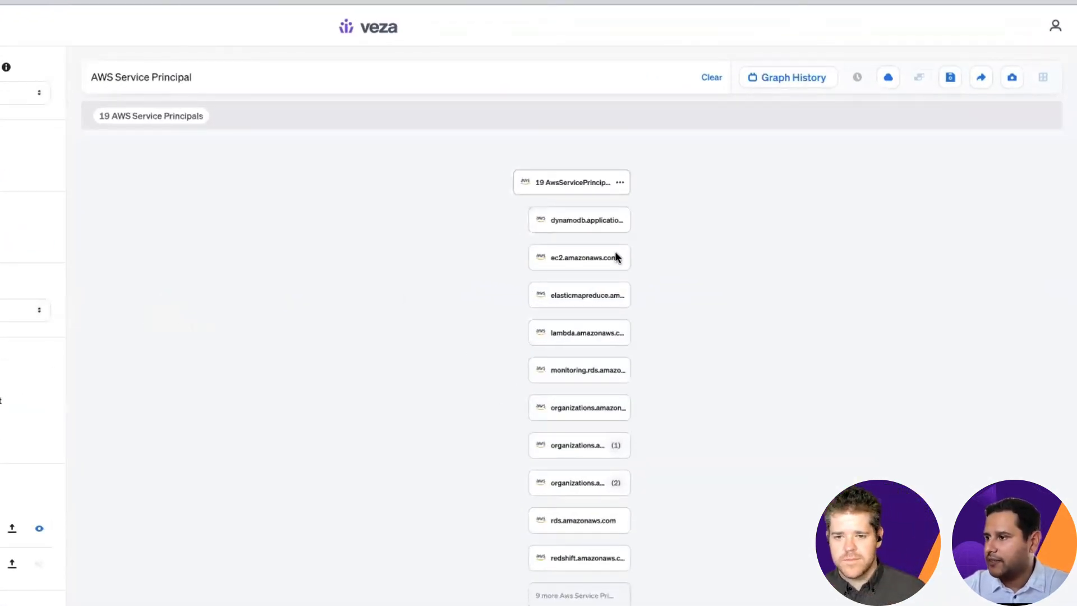
pyautogui.click(579, 257)
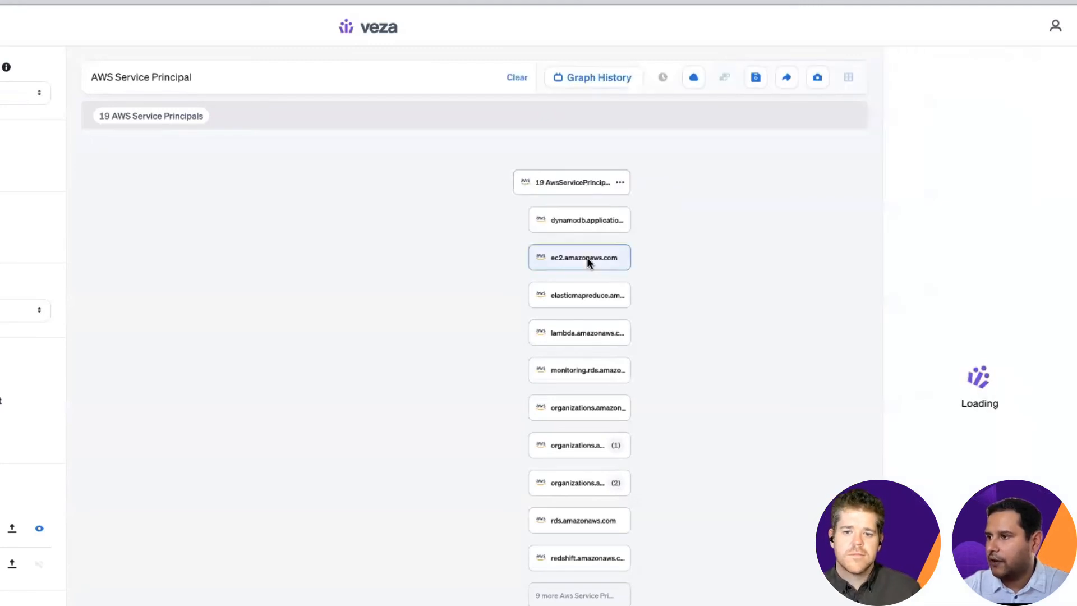
pyautogui.click(579, 257)
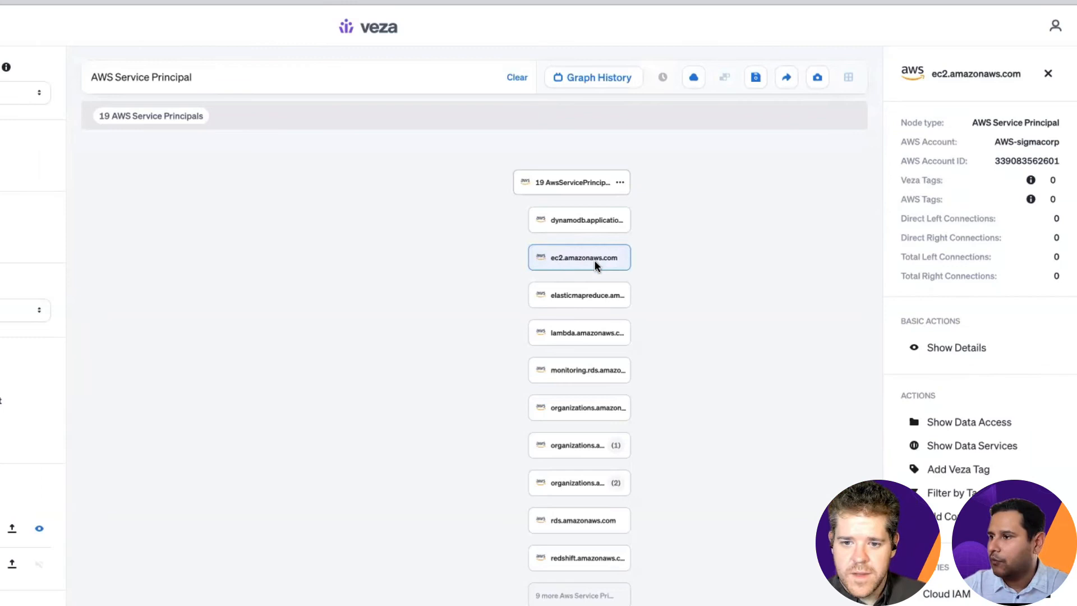
pyautogui.moveTo(579, 257)
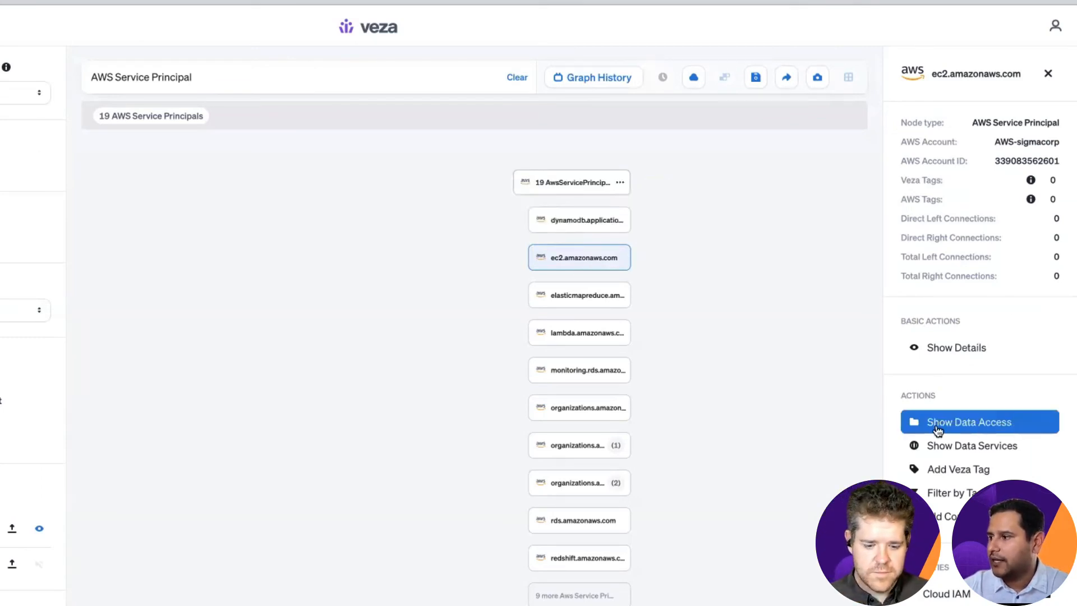
pyautogui.click(968, 422)
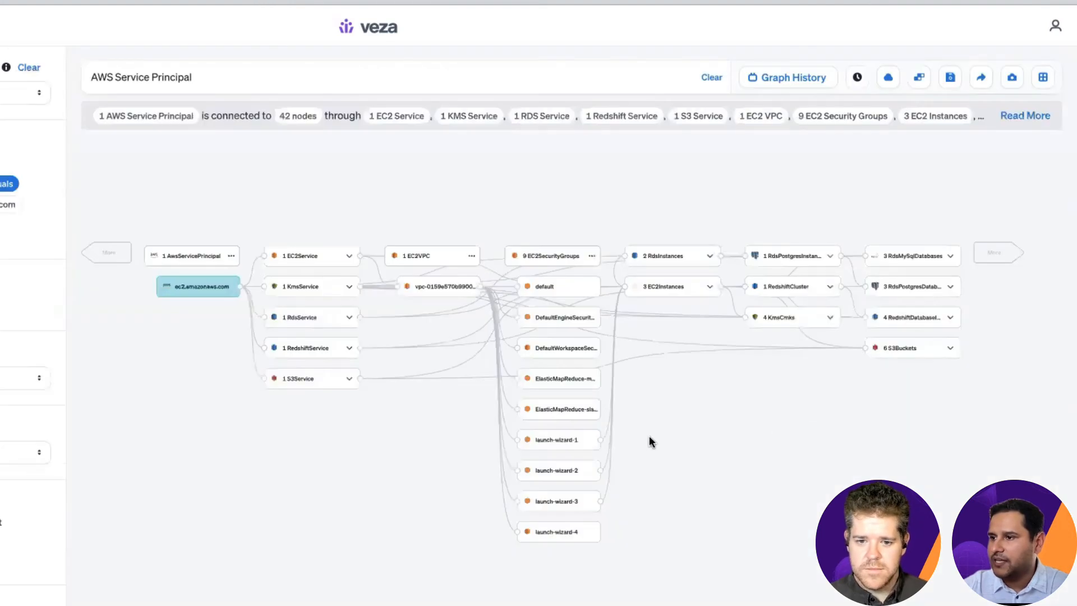
pyautogui.moveTo(228, 311)
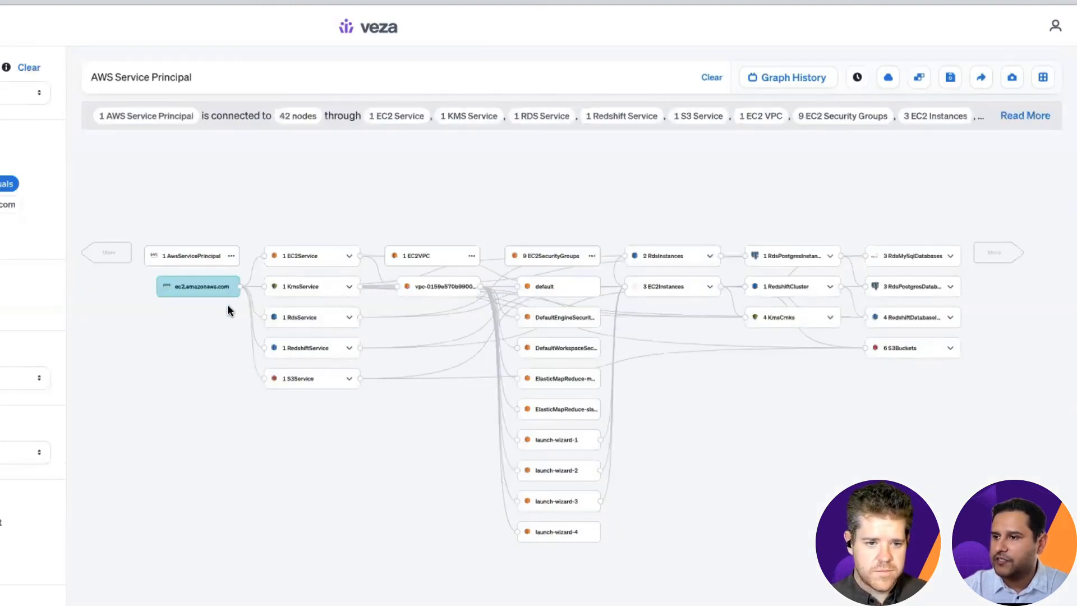
pyautogui.moveTo(965, 444)
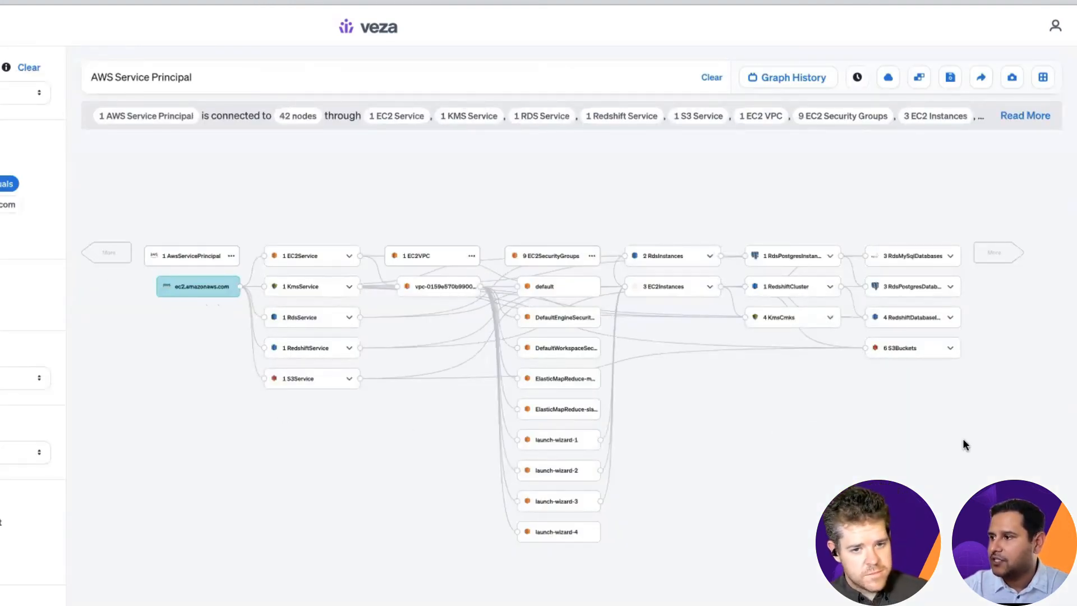
pyautogui.moveTo(865, 423)
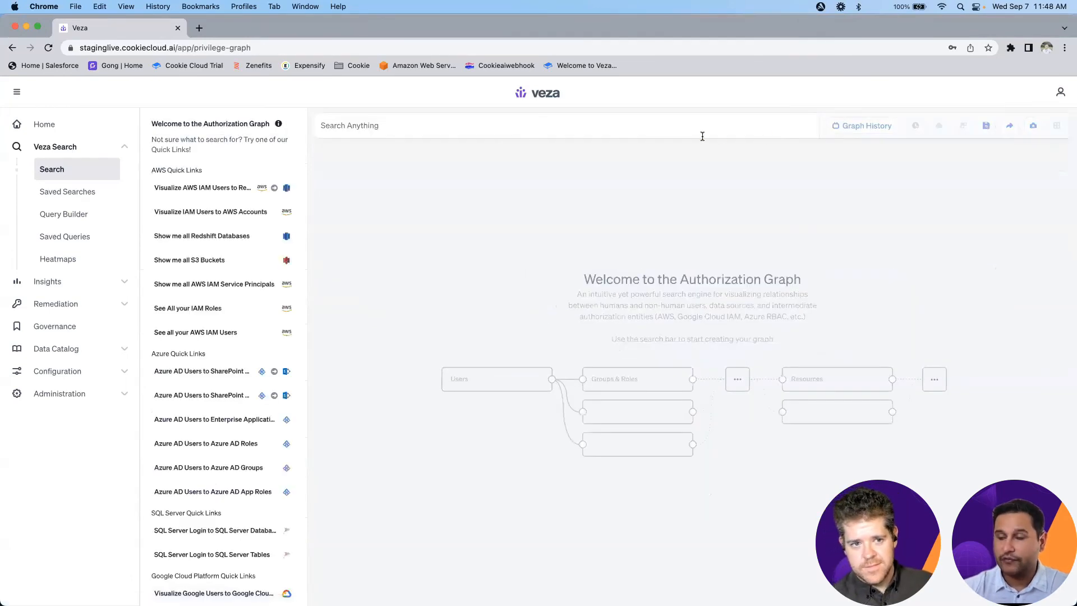
# List Okta users and show one user's data access across 234 connected nodes
pyautogui.write('okta')
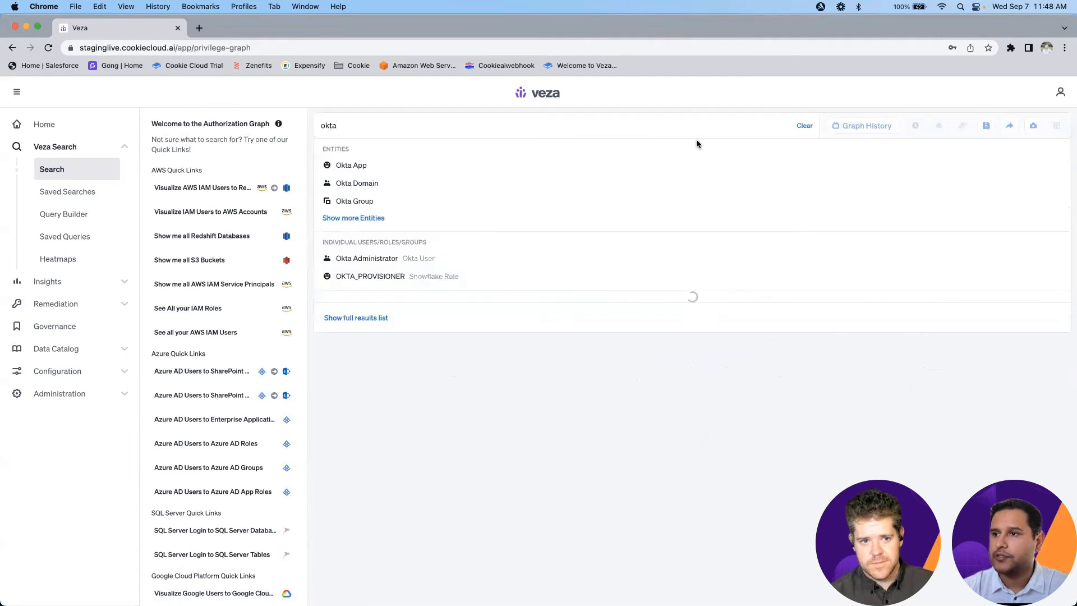
pyautogui.click(366, 258)
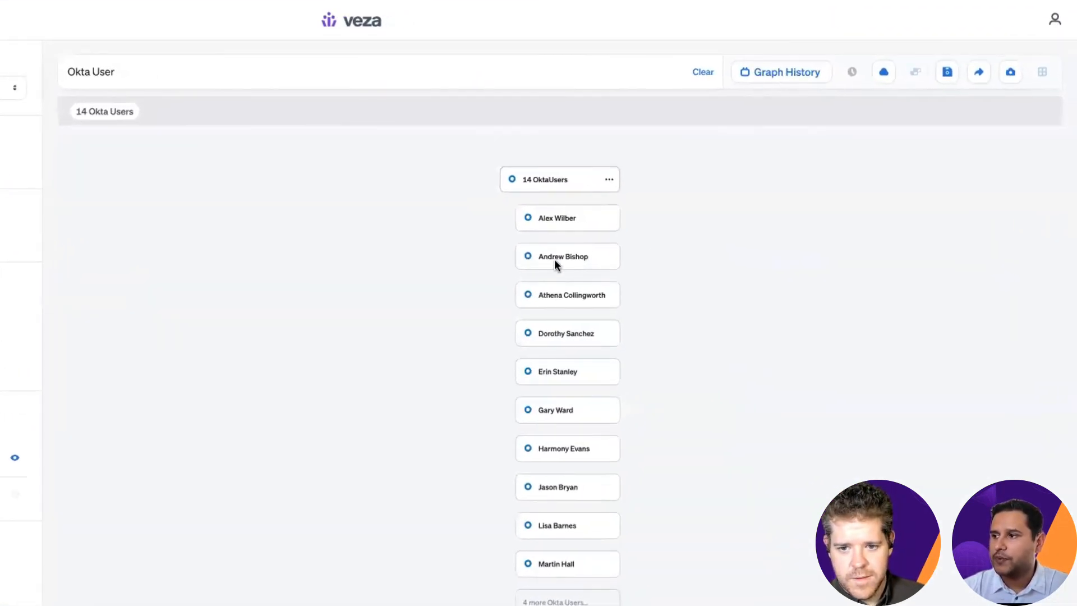
pyautogui.click(567, 255)
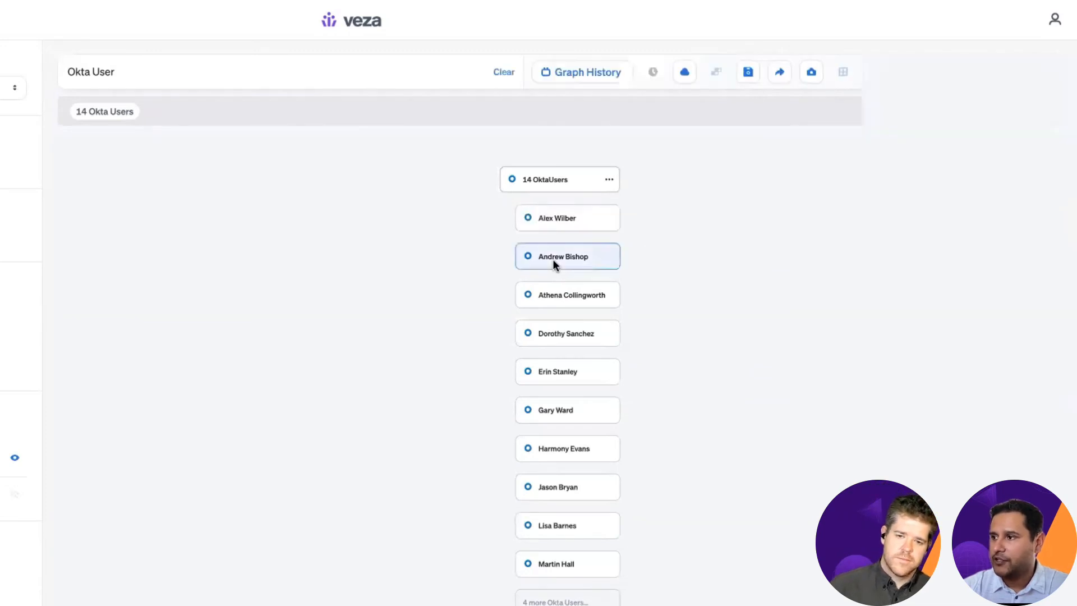
pyautogui.click(567, 256)
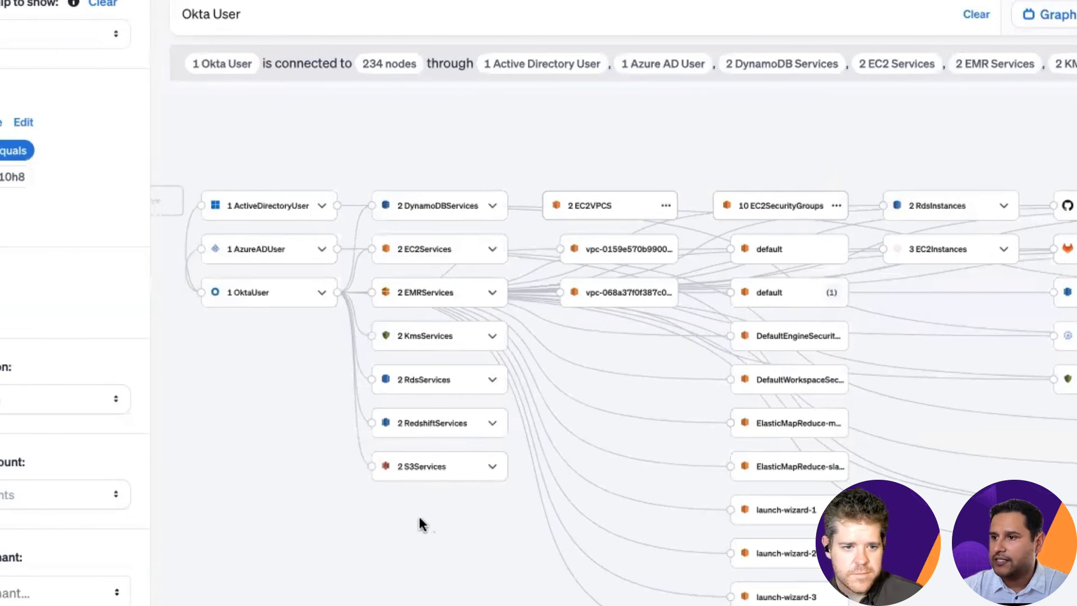
pyautogui.moveTo(240, 334)
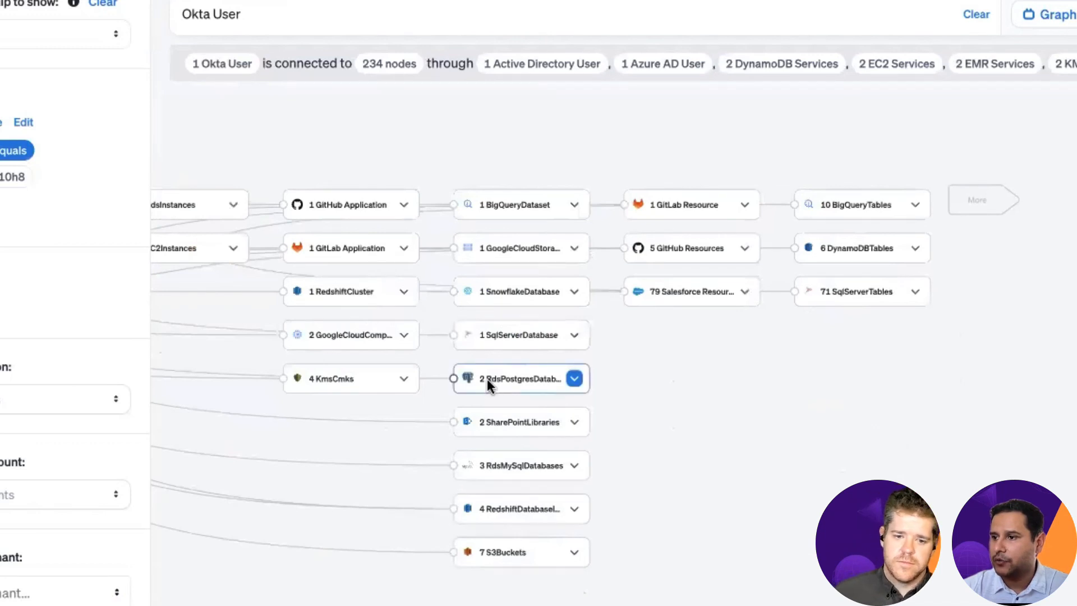
pyautogui.moveTo(337, 390)
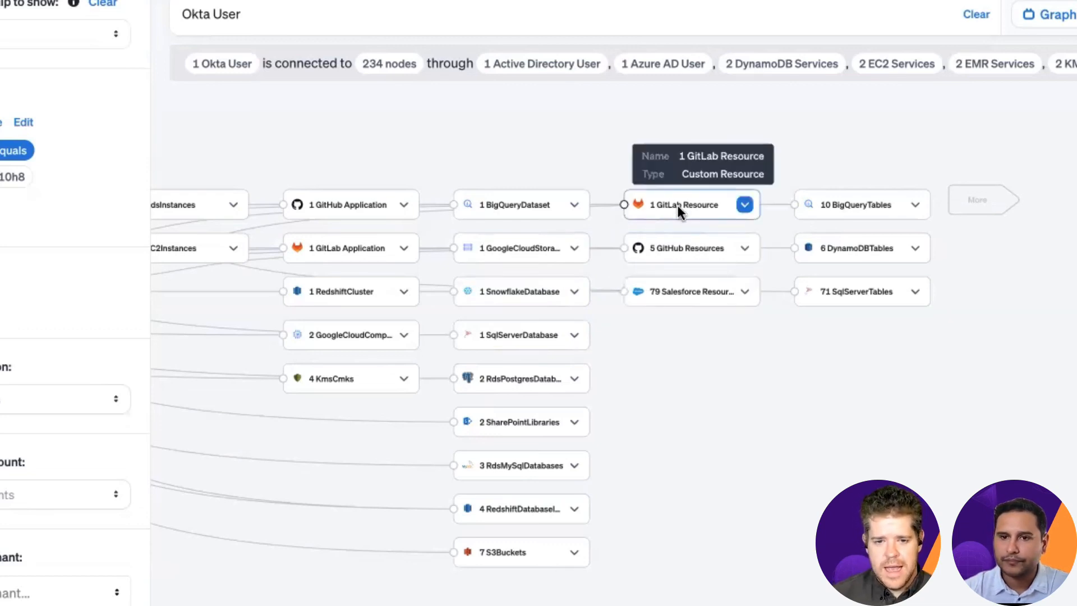
pyautogui.moveTo(646, 185)
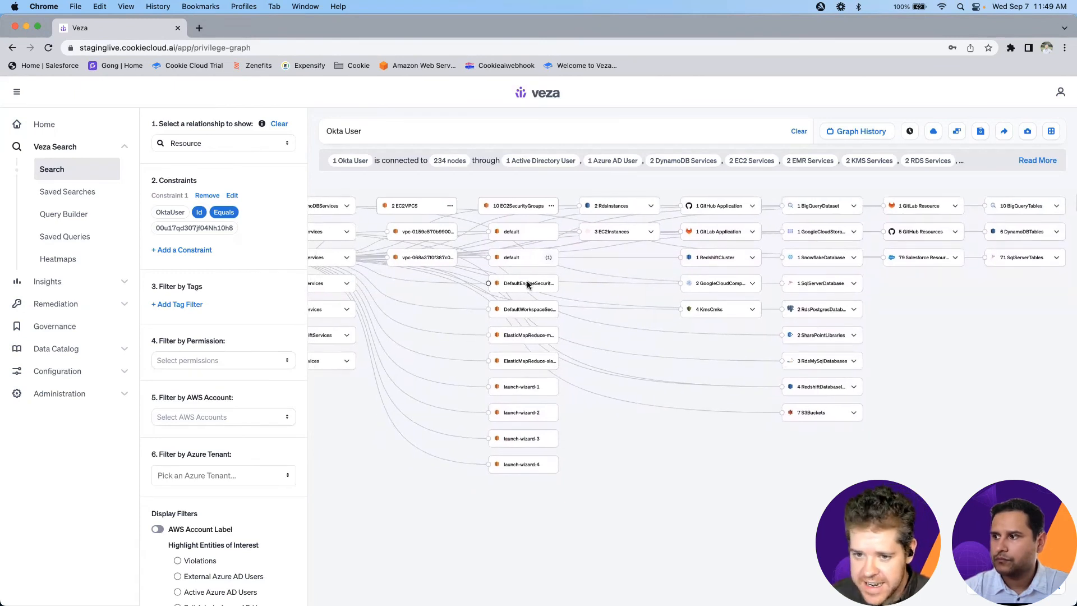
pyautogui.moveTo(291, 421)
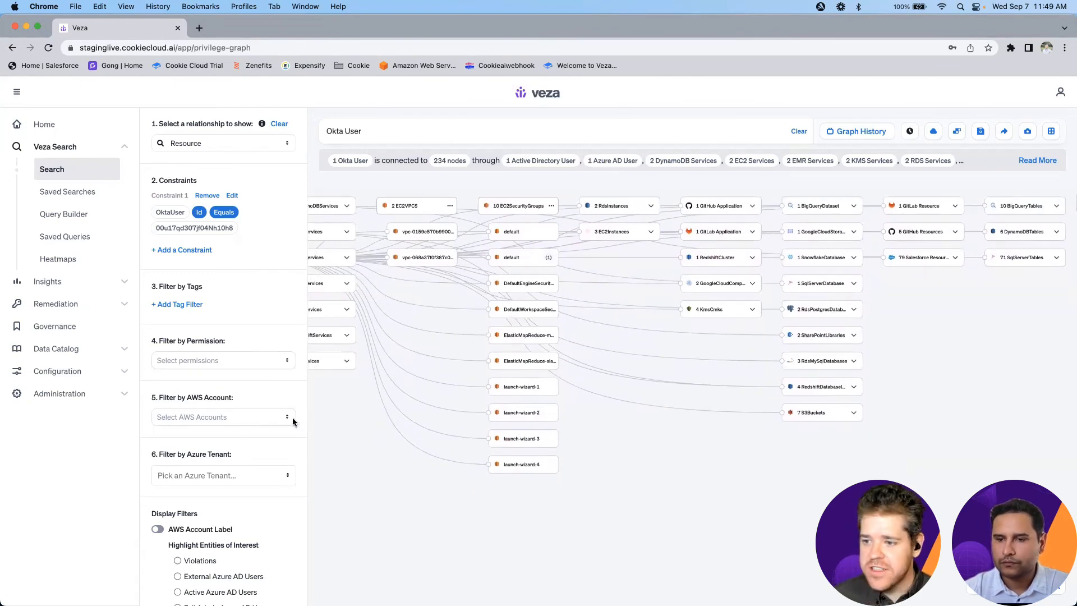